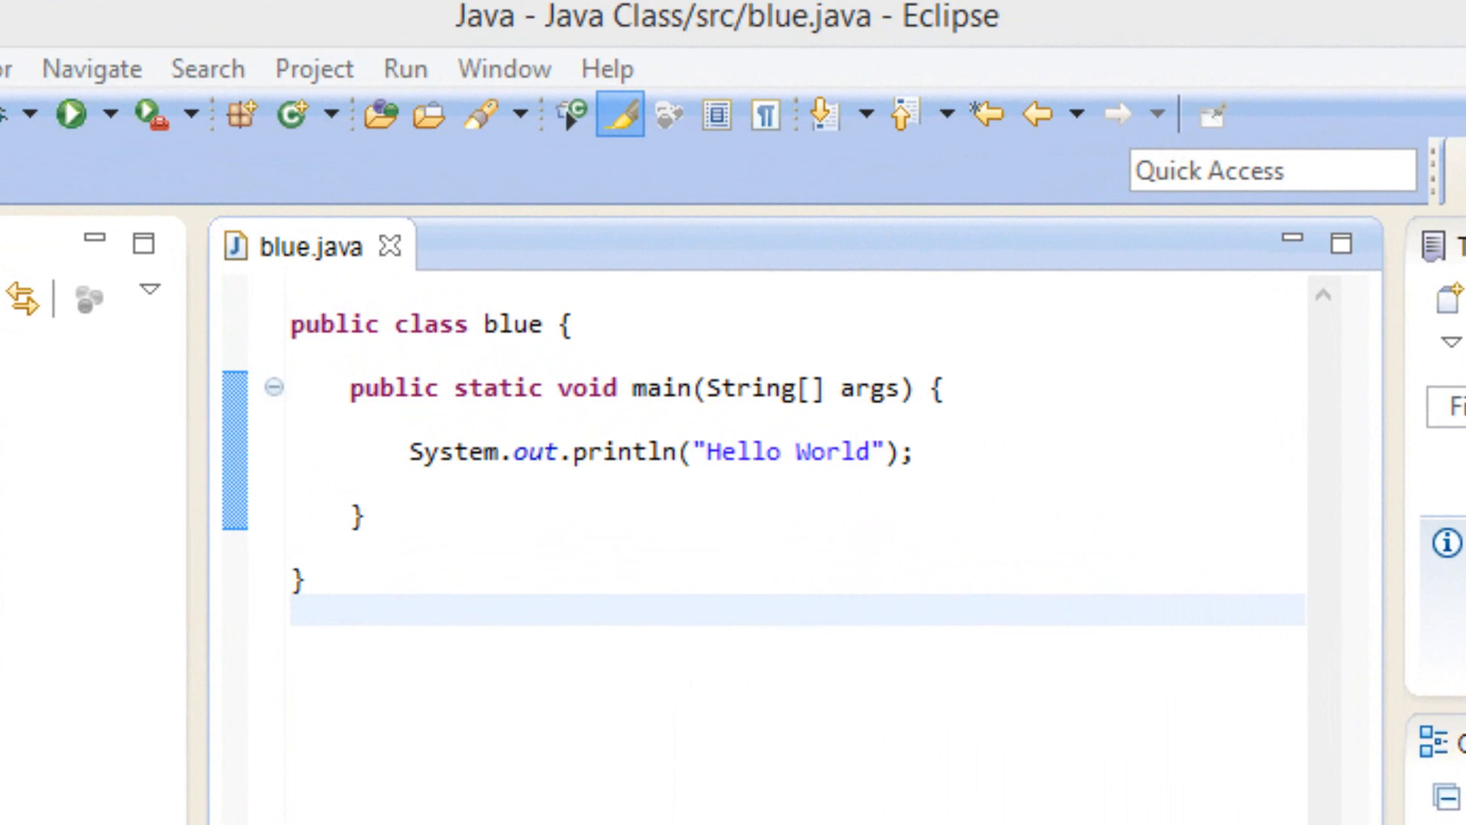
# Select the System.out.println("Hello World"); statement inside main
pyautogui.press('ctrl+a')
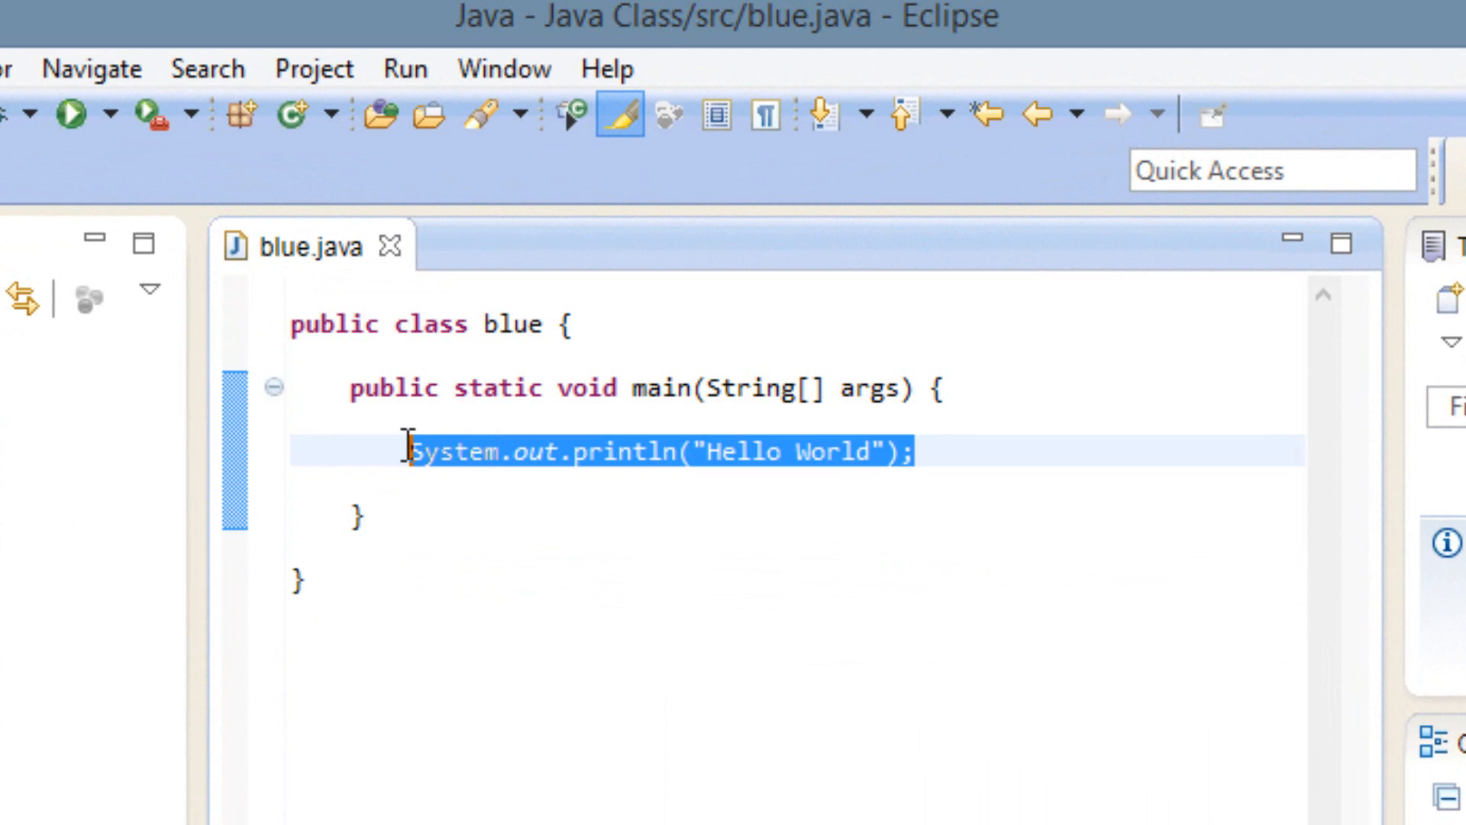
# Delete the selected Hello World print statement from main
pyautogui.press('Delete')
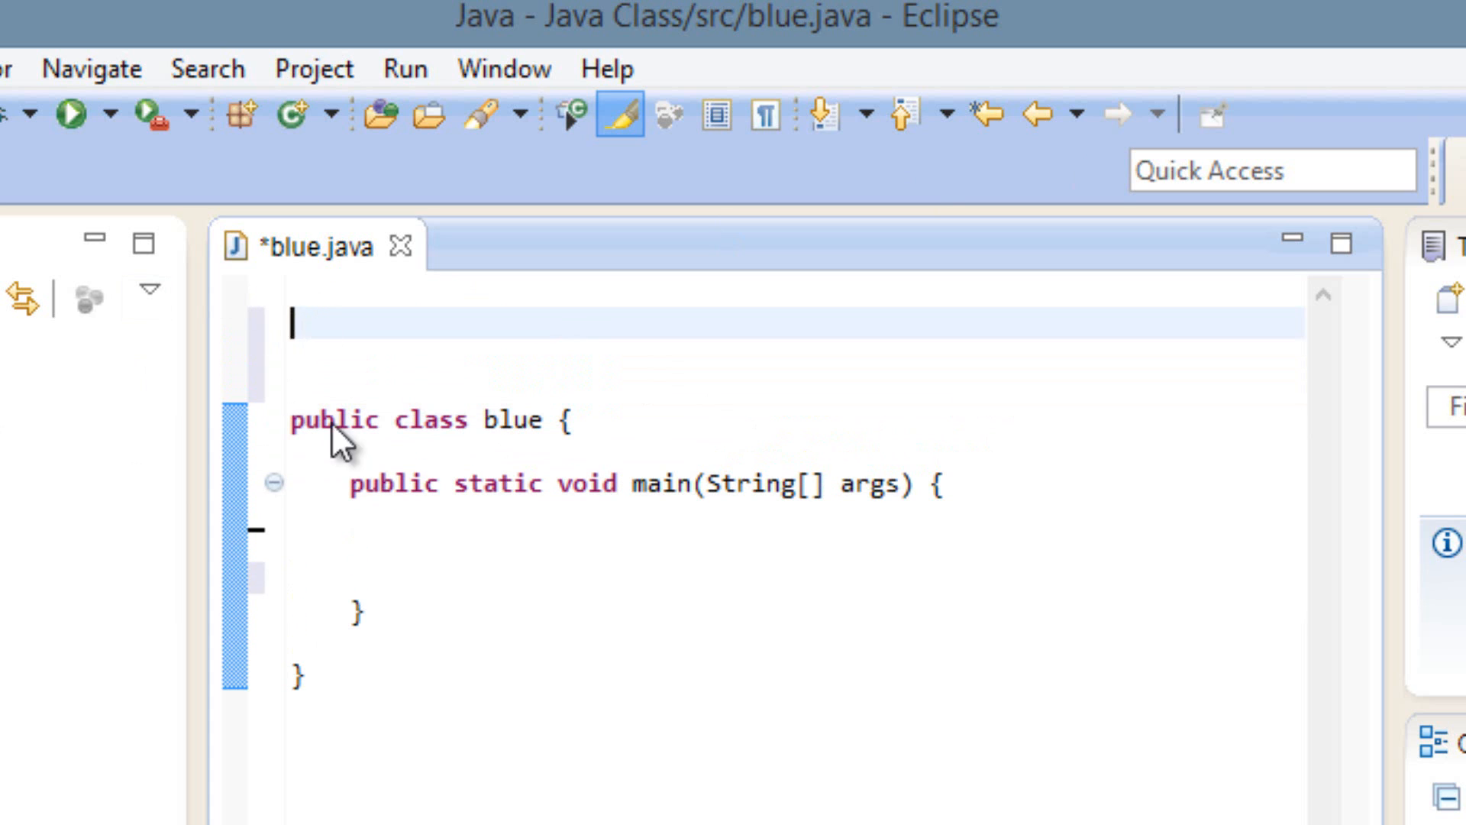
pyautogui.moveTo(363, 327)
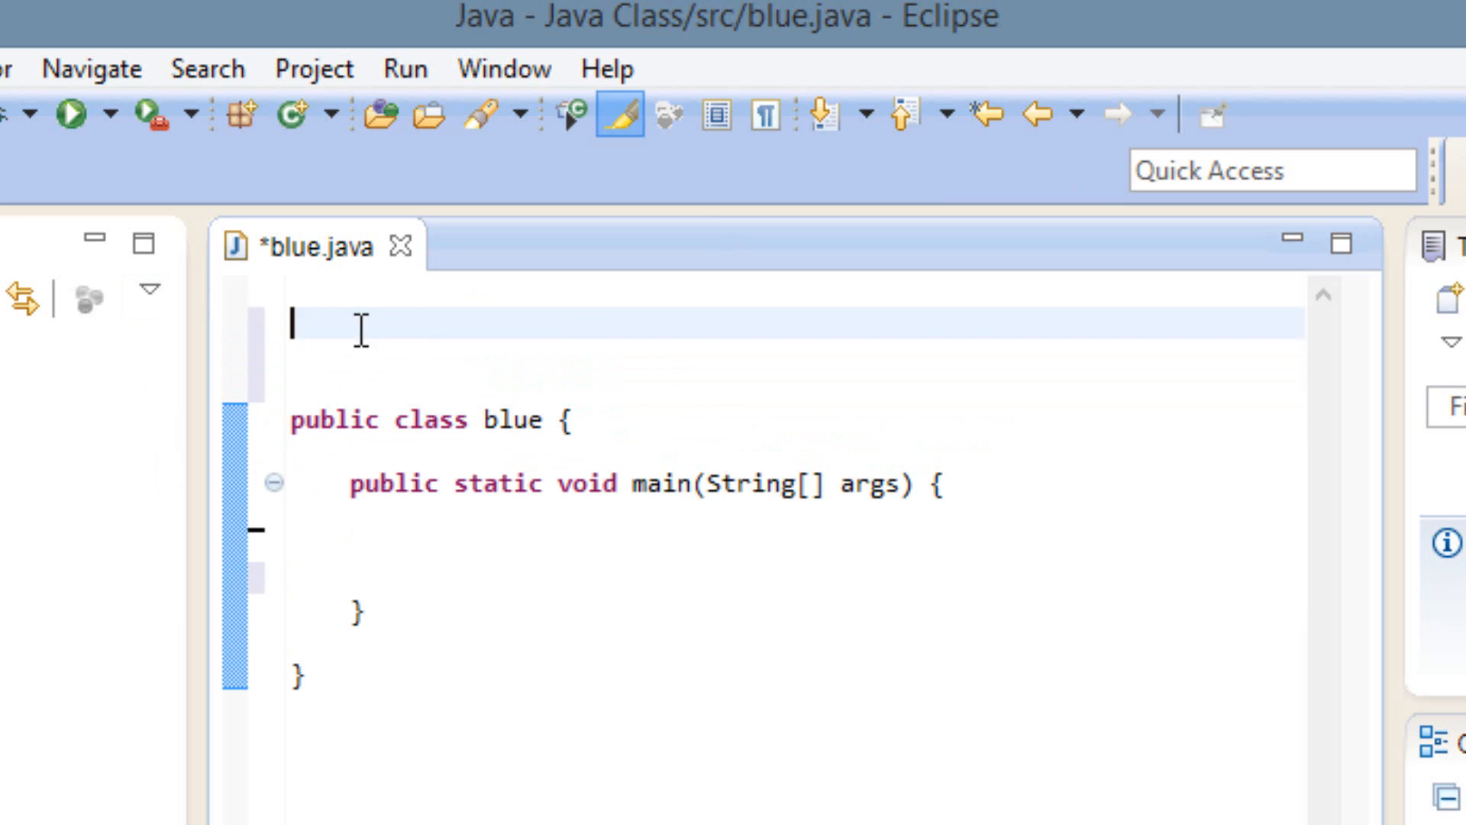
pyautogui.moveTo(541, 290)
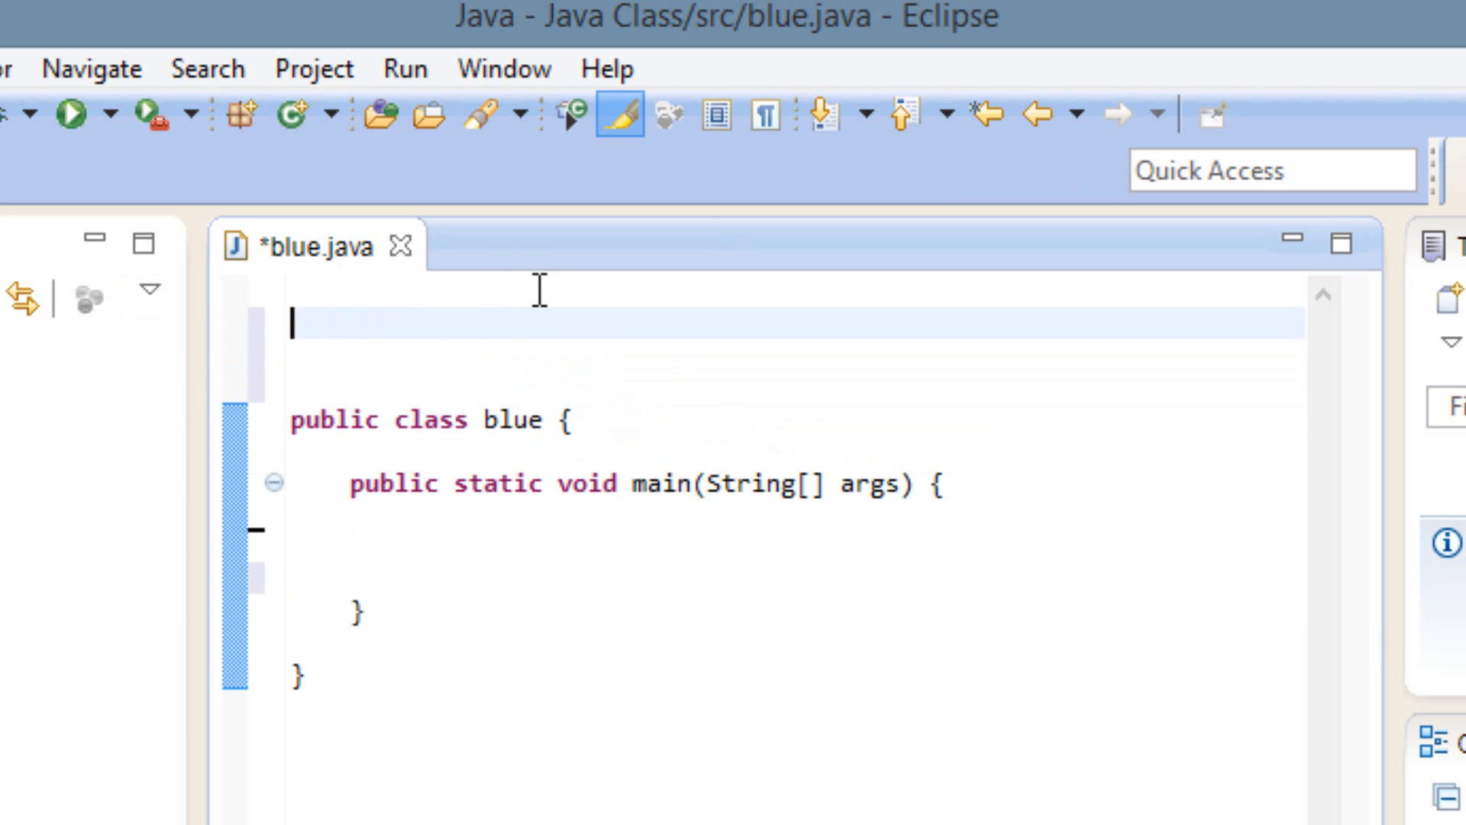
# Add import javax.swing.JOptionPane; as the first line of blue.java
pyautogui.write('imp')
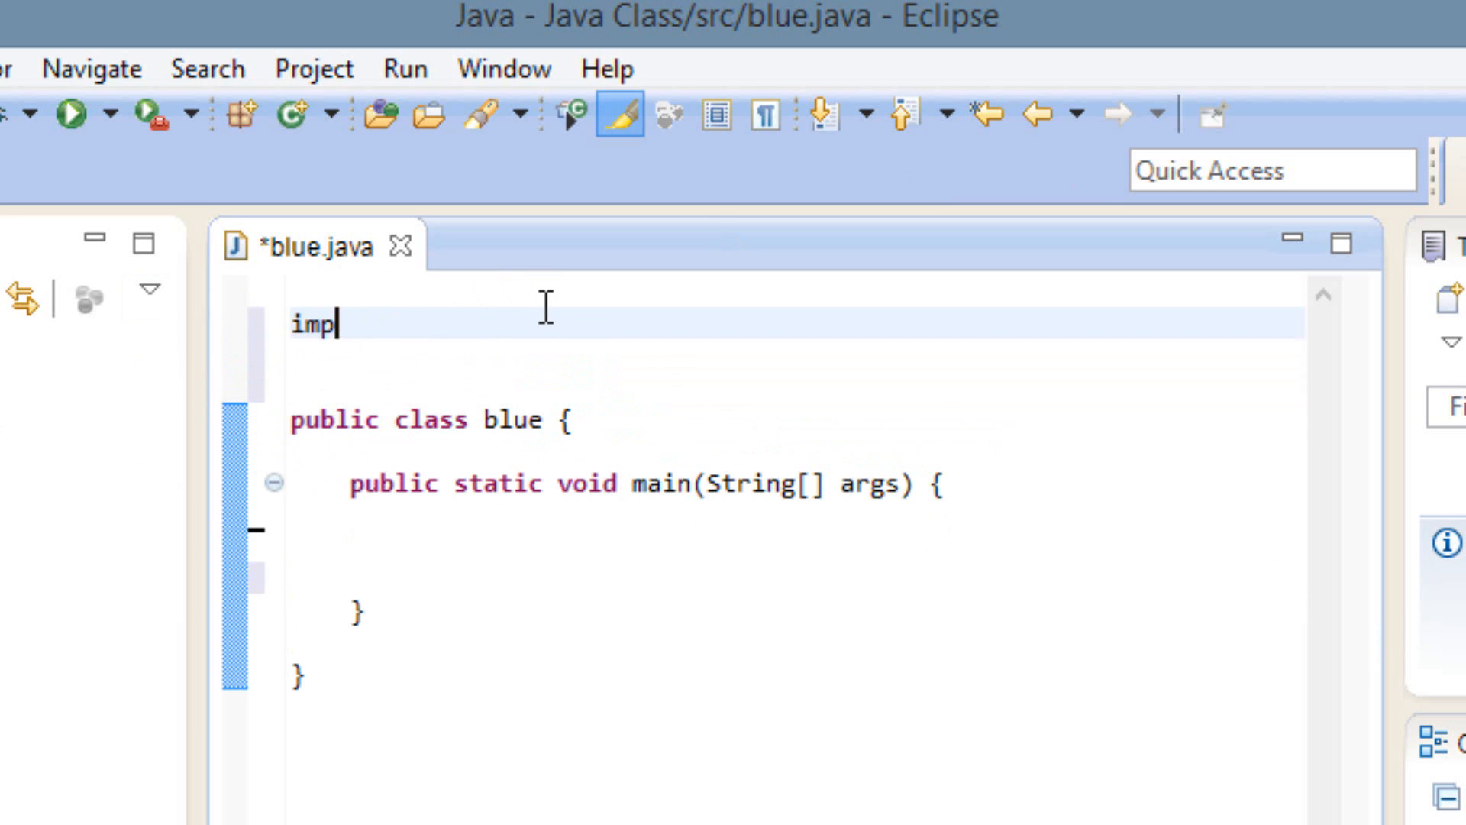
pyautogui.write('ort')
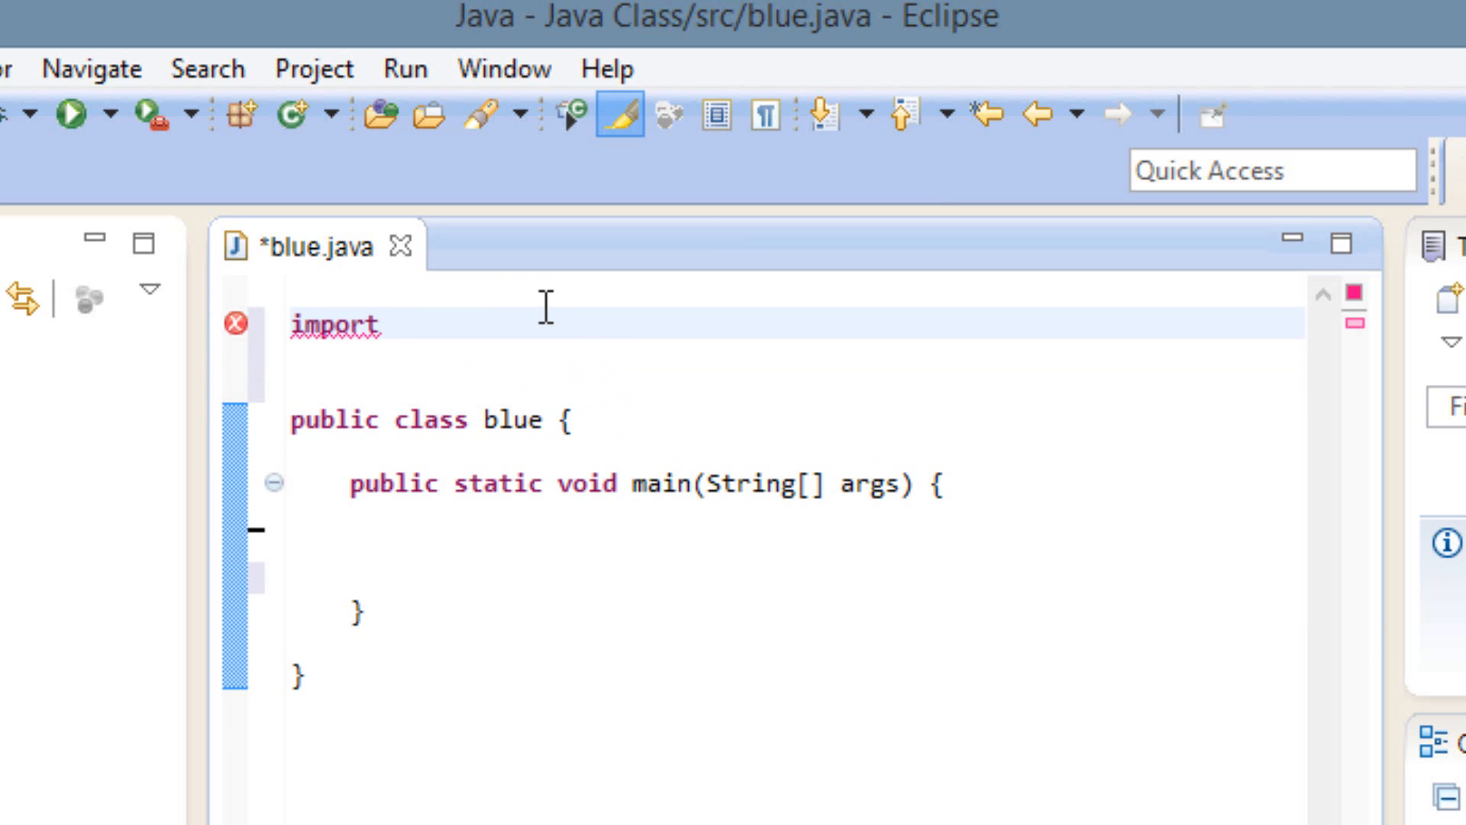
pyautogui.write('java')
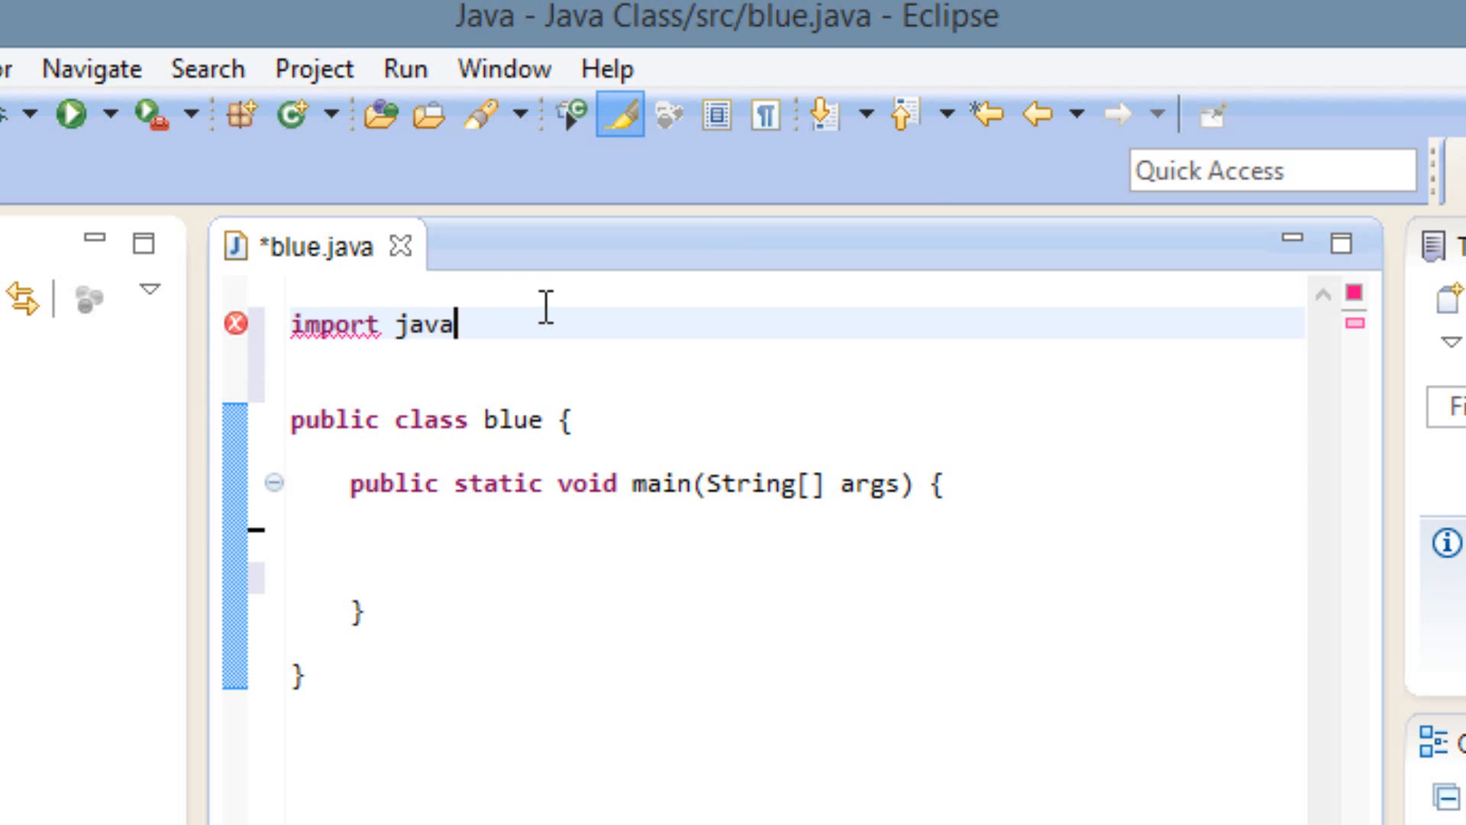
pyautogui.write('x')
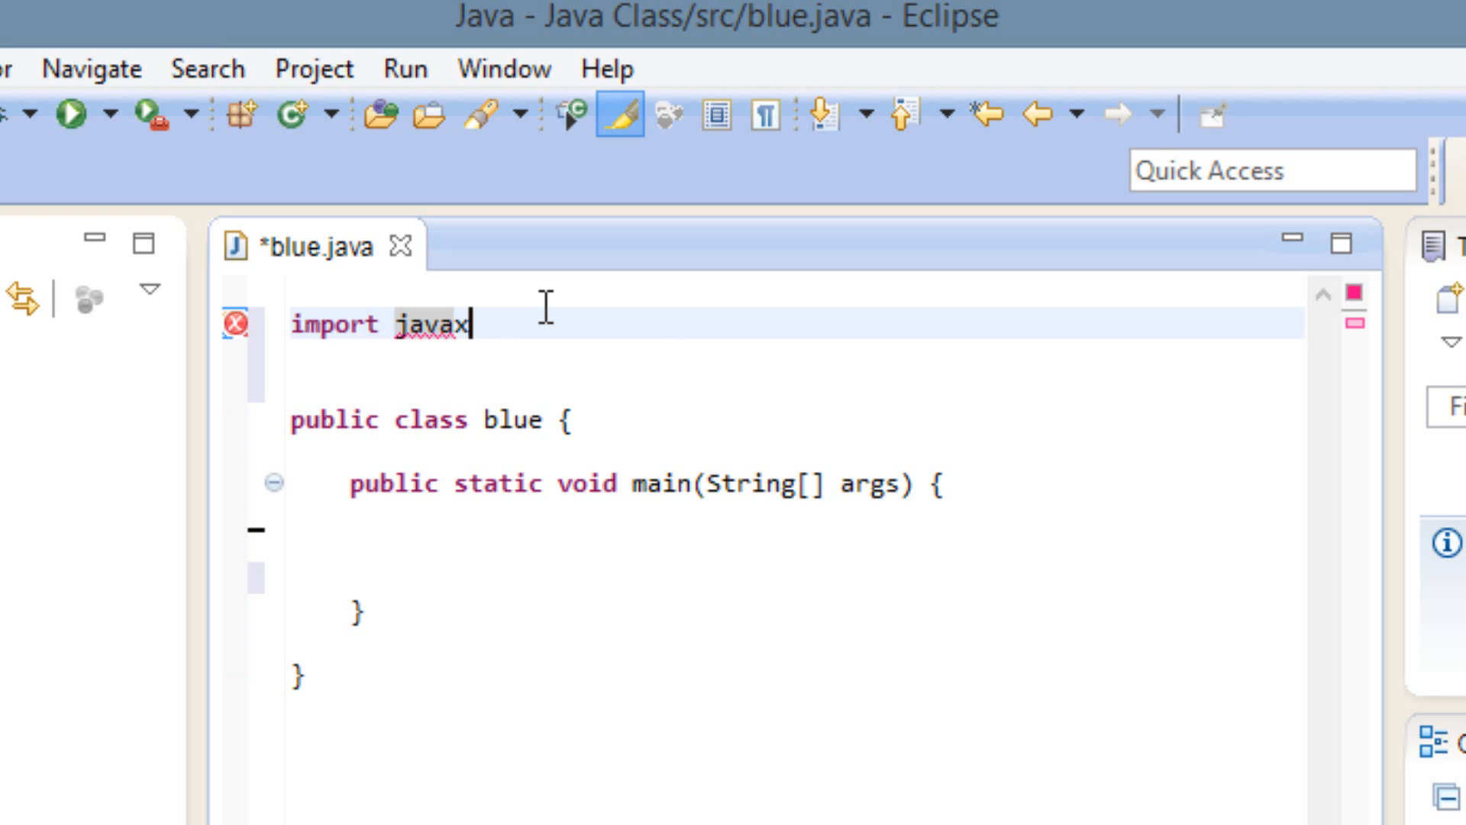
pyautogui.write('.')
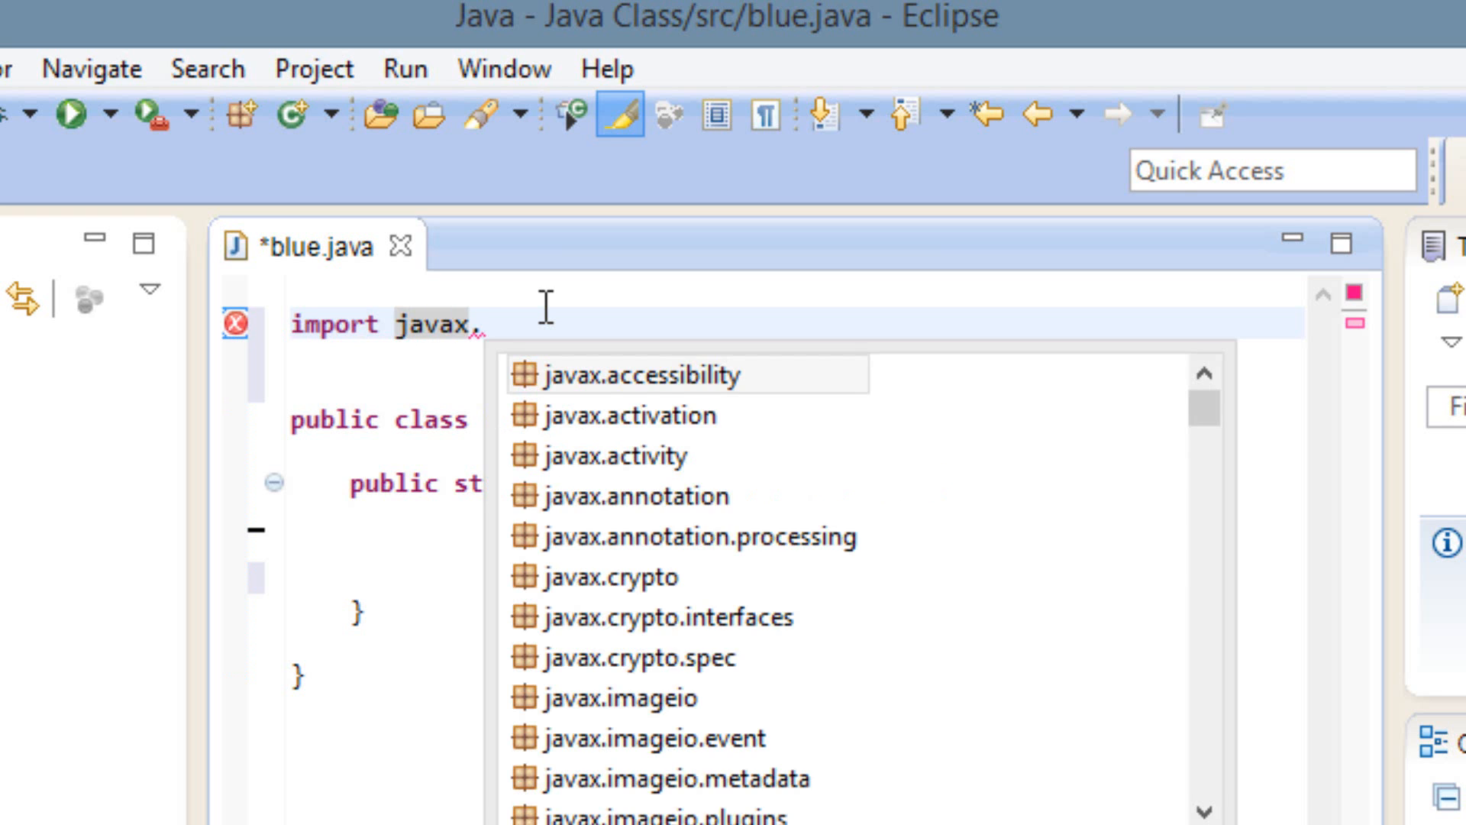
pyautogui.write('swing')
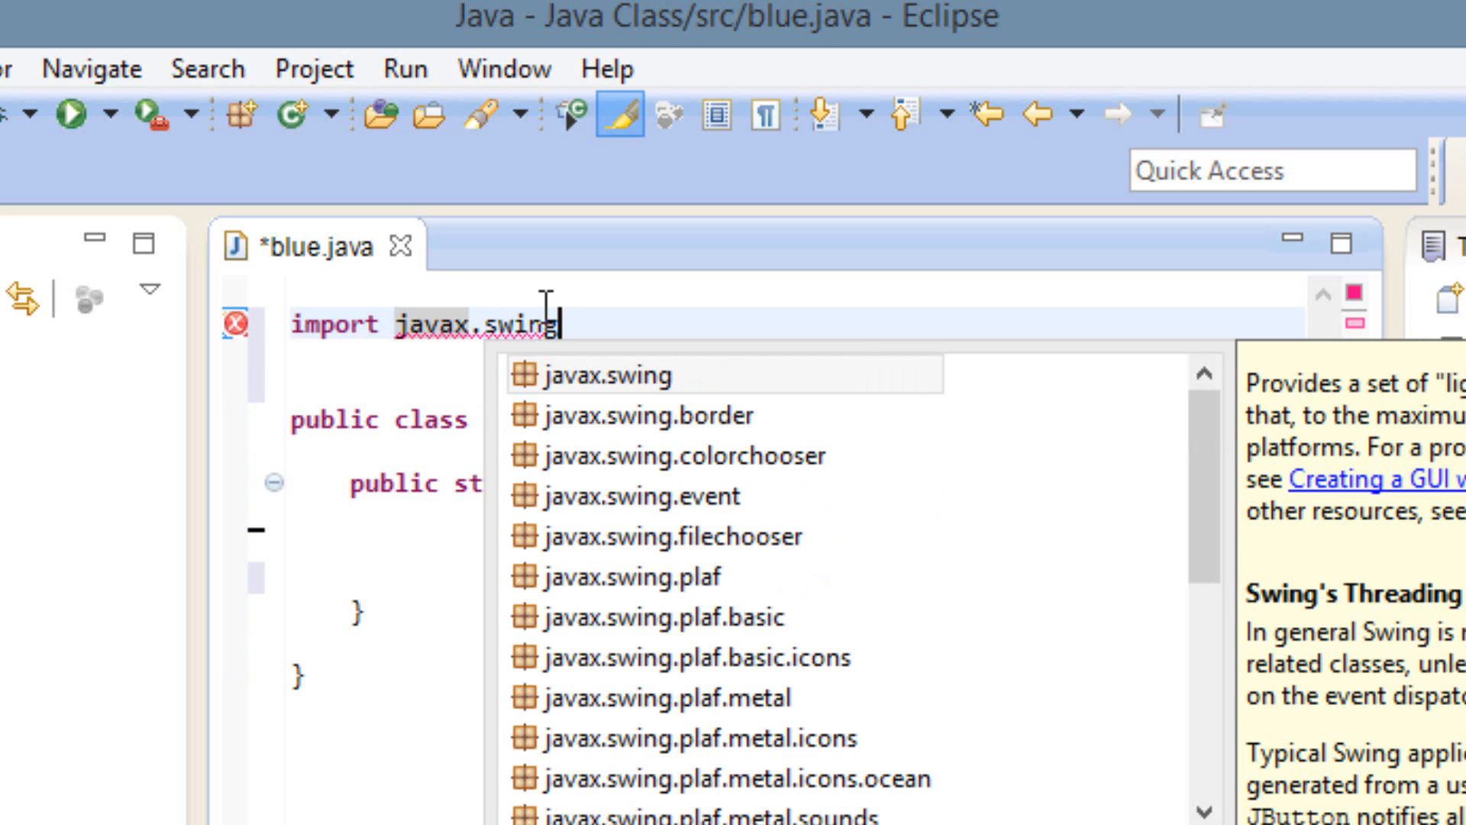
pyautogui.write('.J')
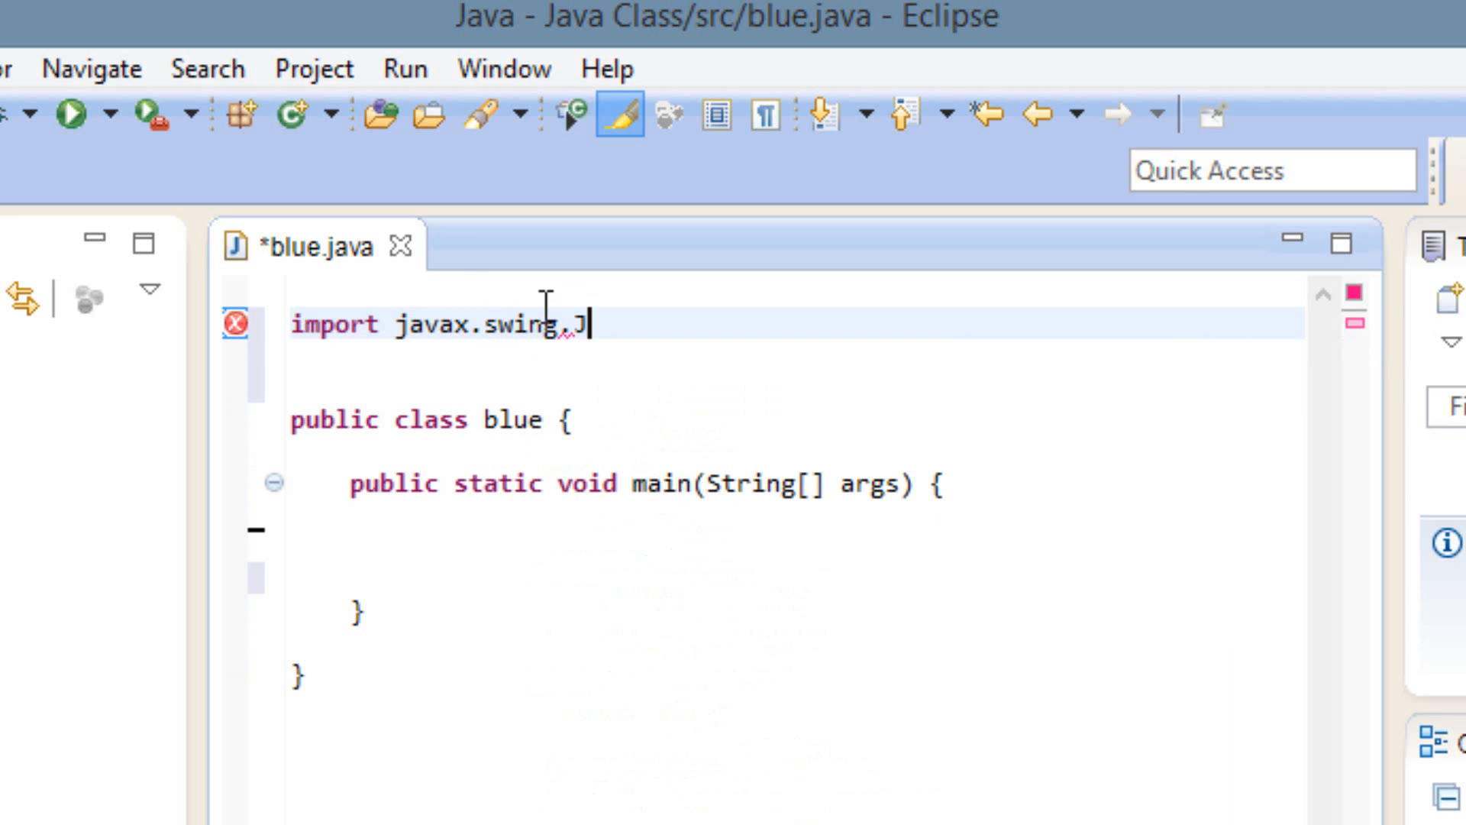
pyautogui.write('Op')
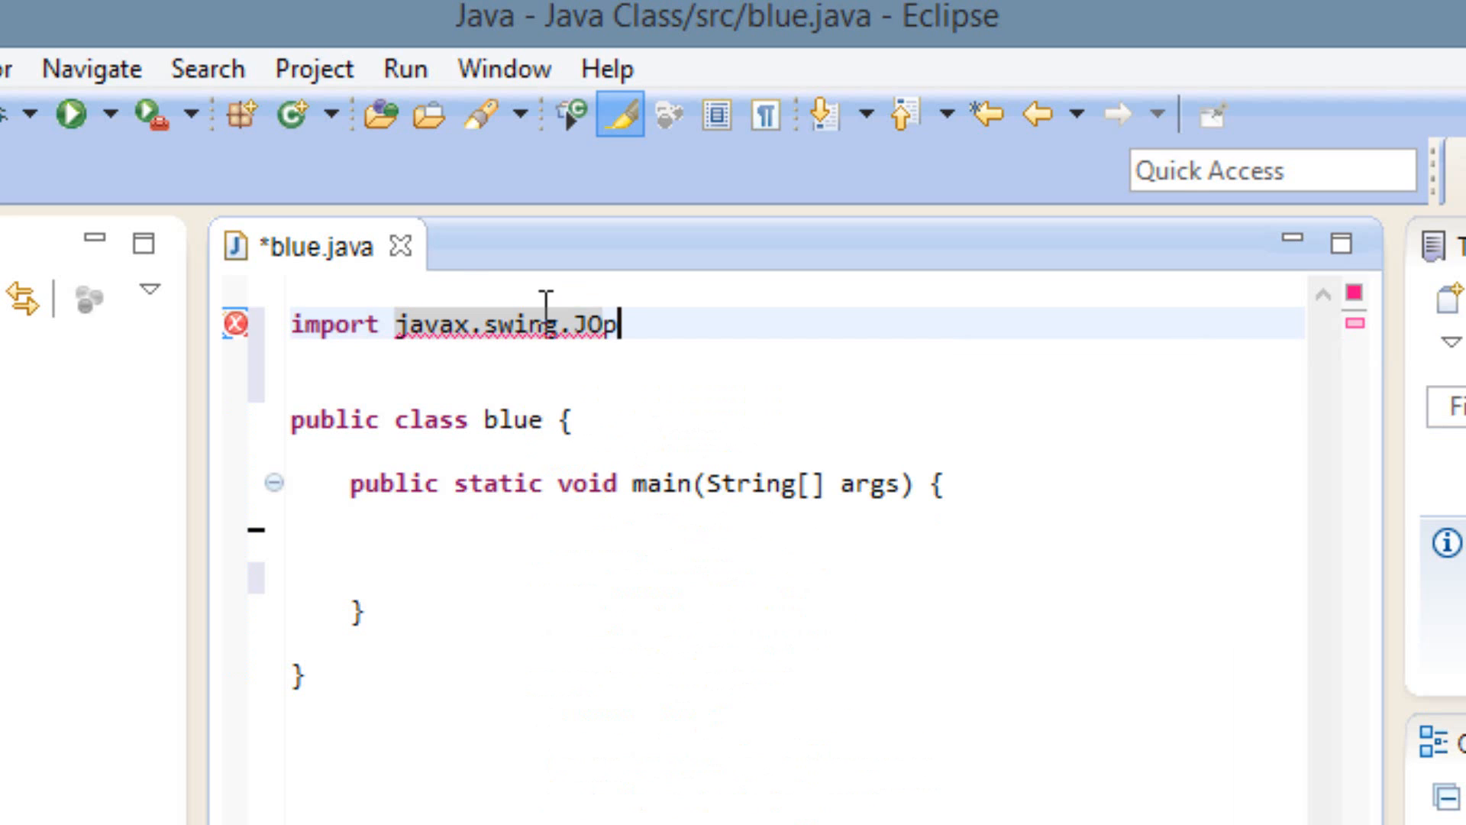
pyautogui.write('tion')
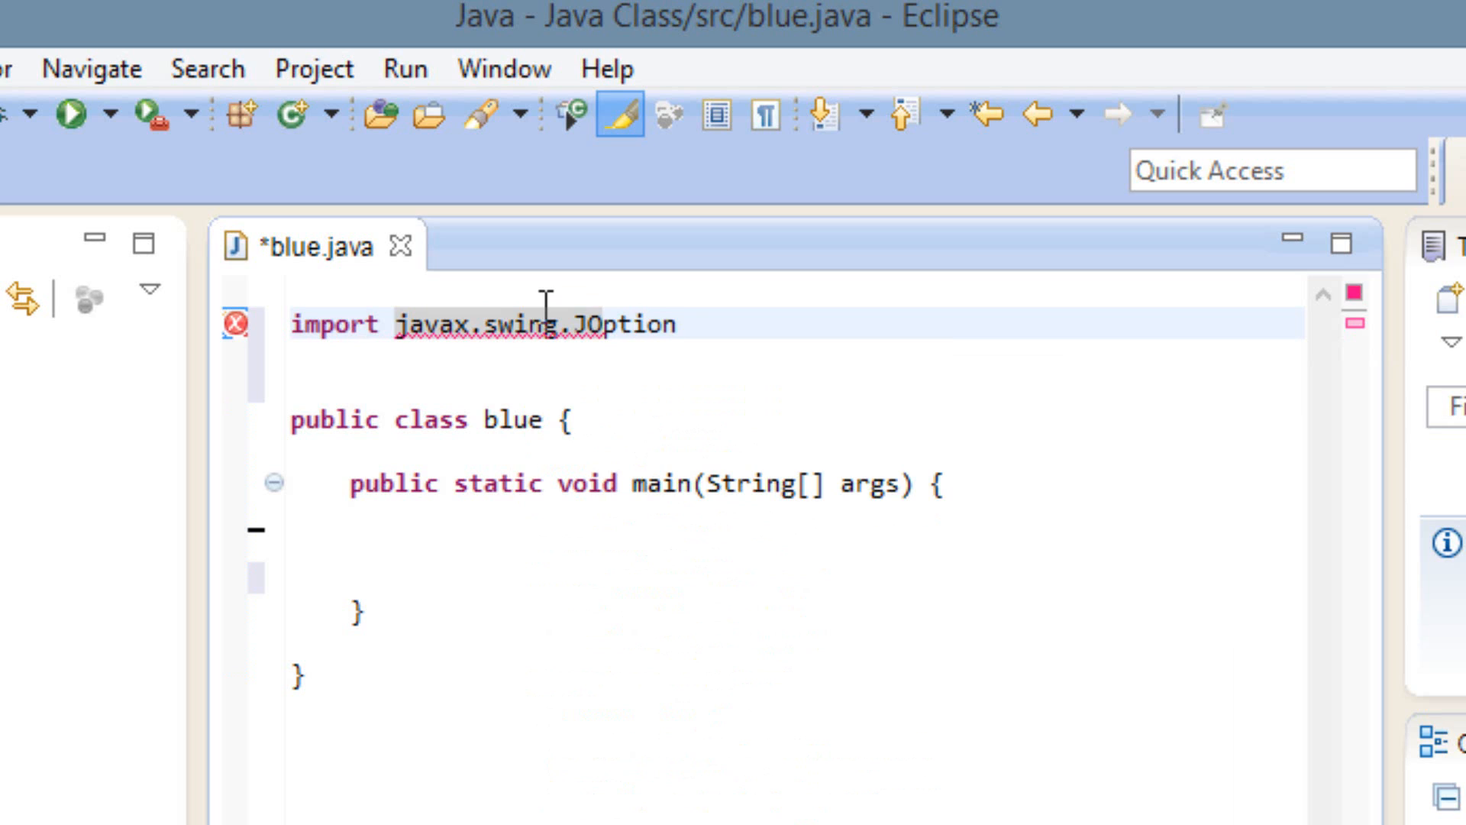
pyautogui.write('Pan')
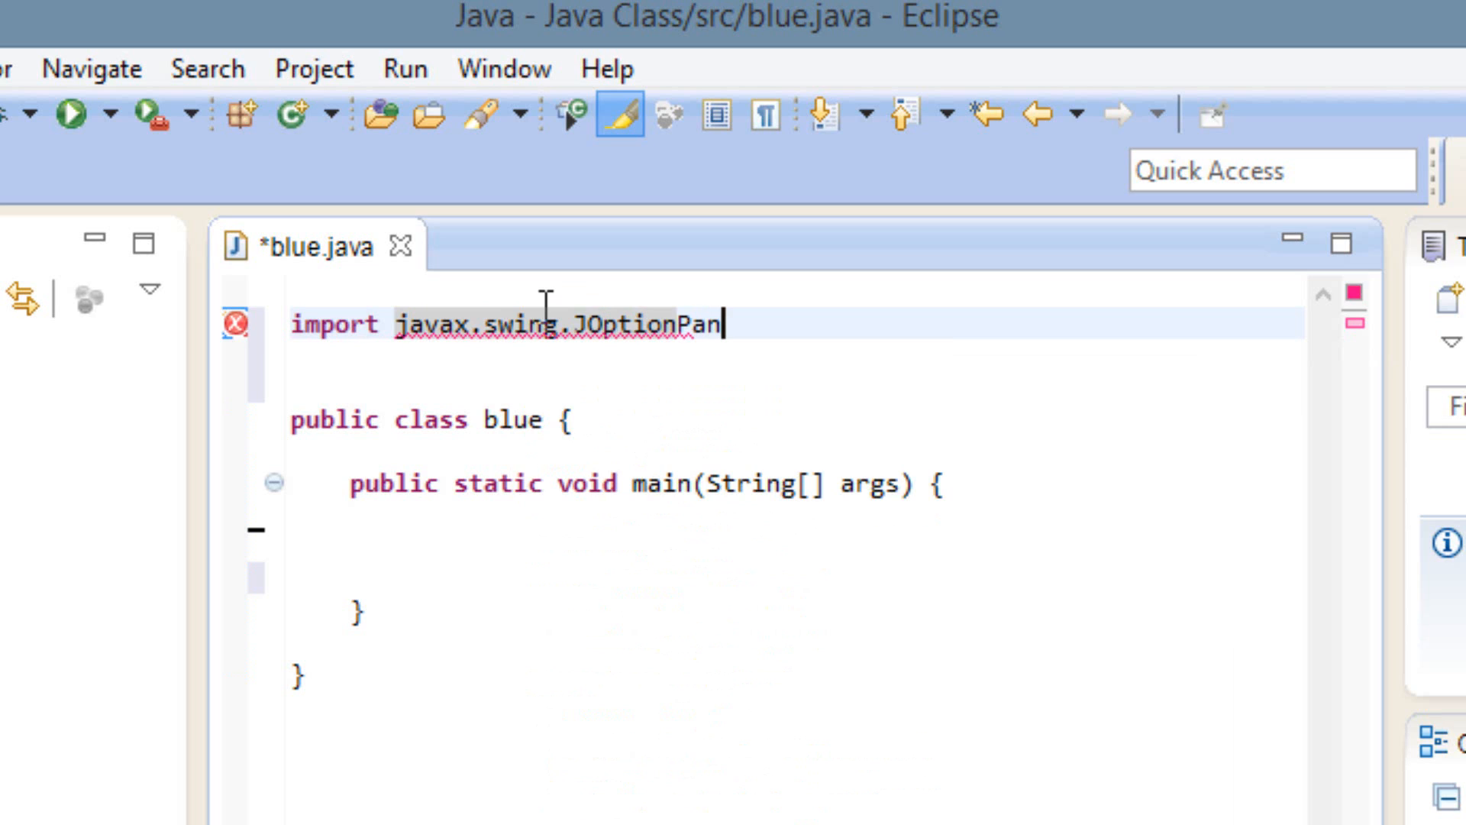
pyautogui.write('e')
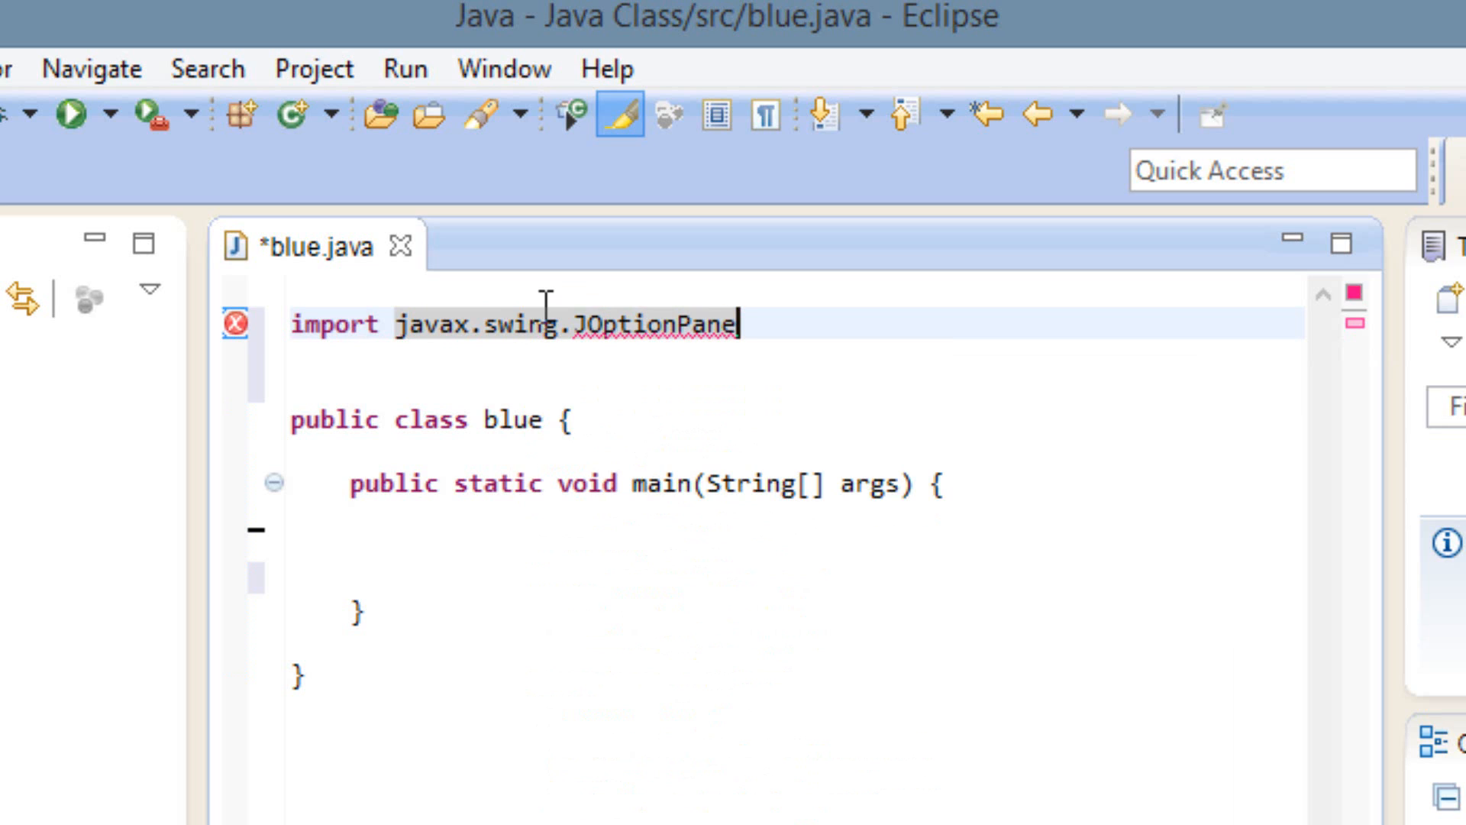
pyautogui.write(';')
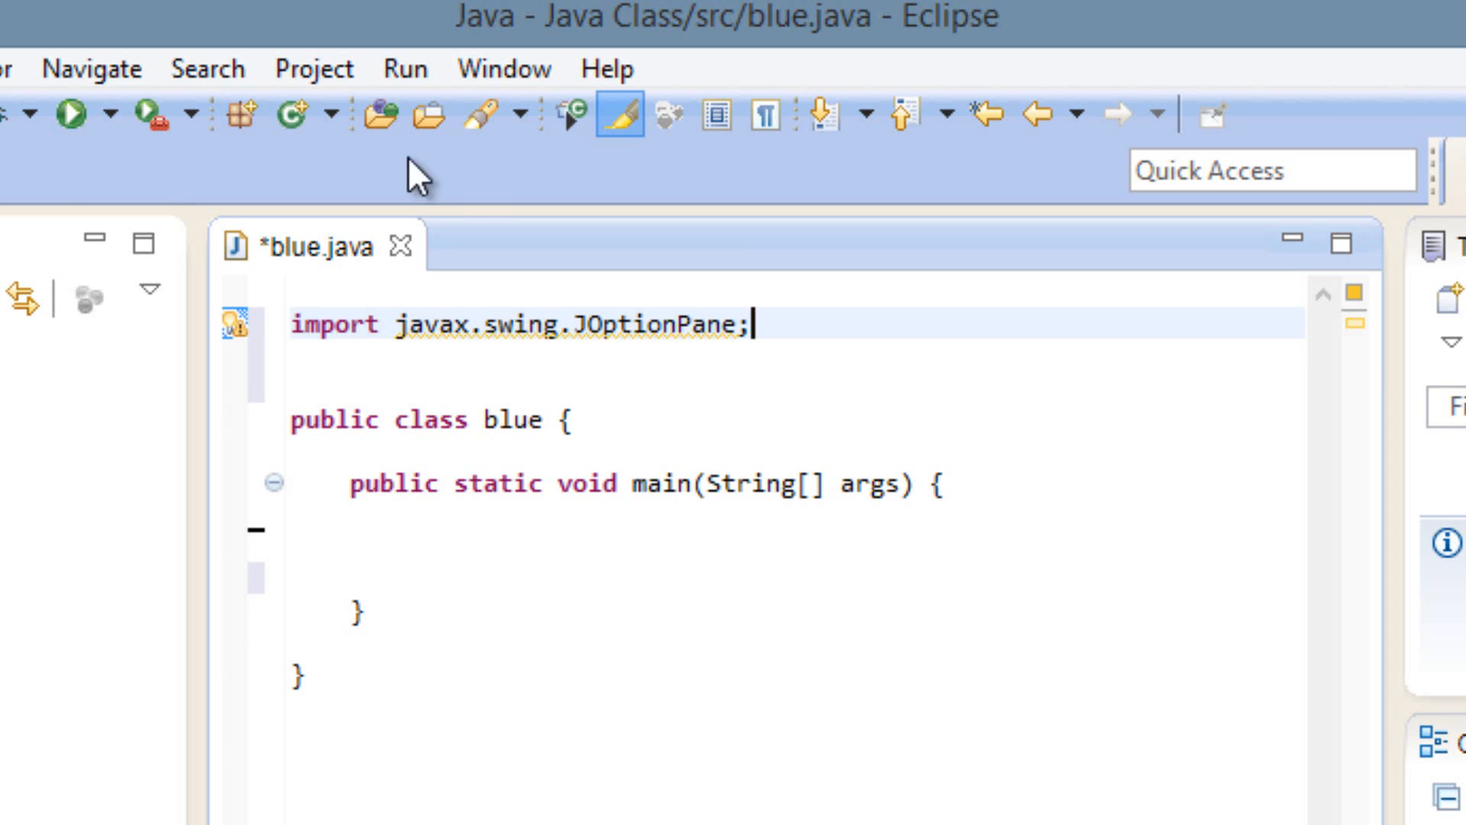
pyautogui.moveTo(394, 356)
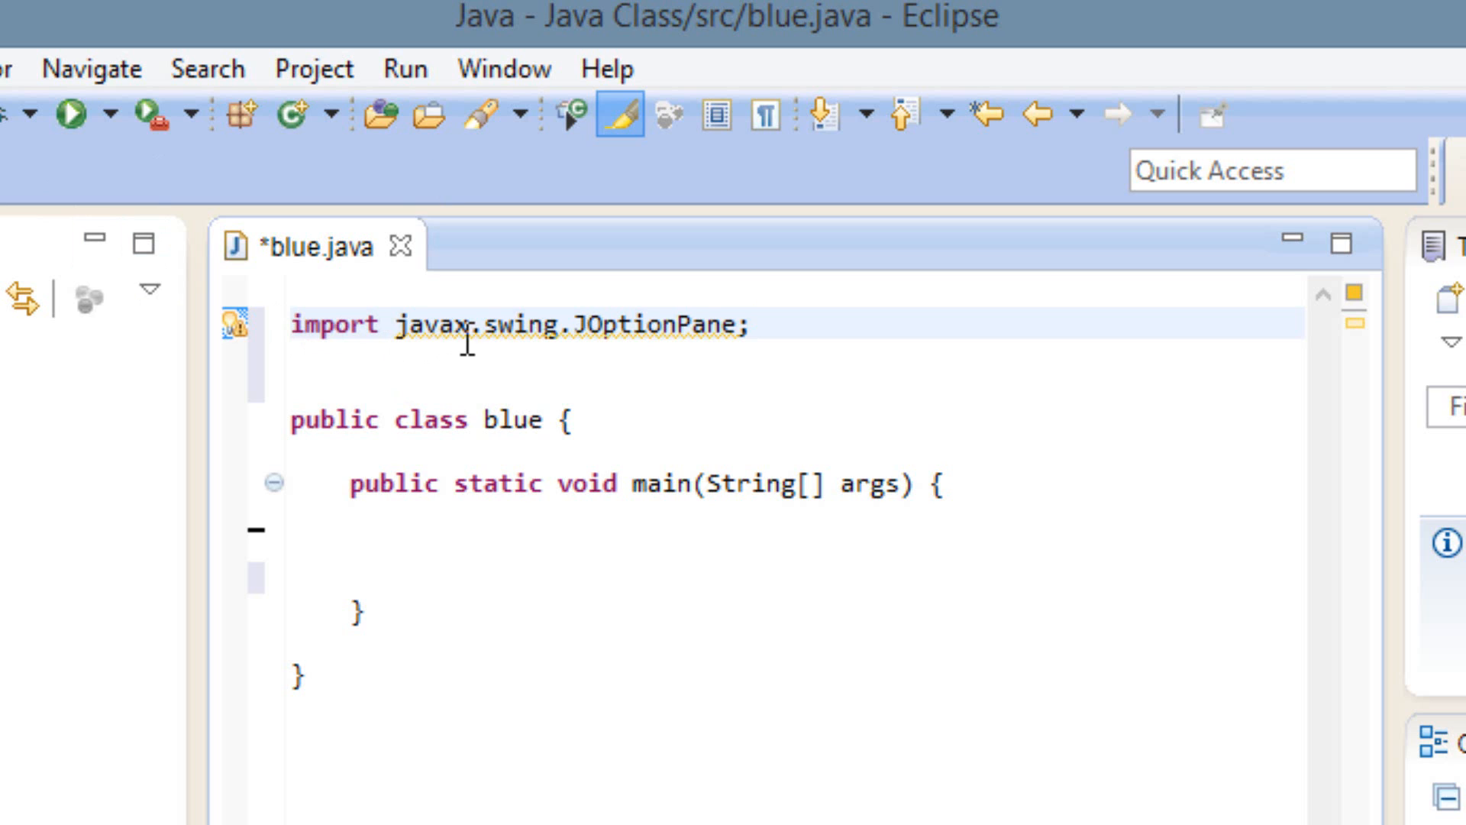
pyautogui.moveTo(586, 338)
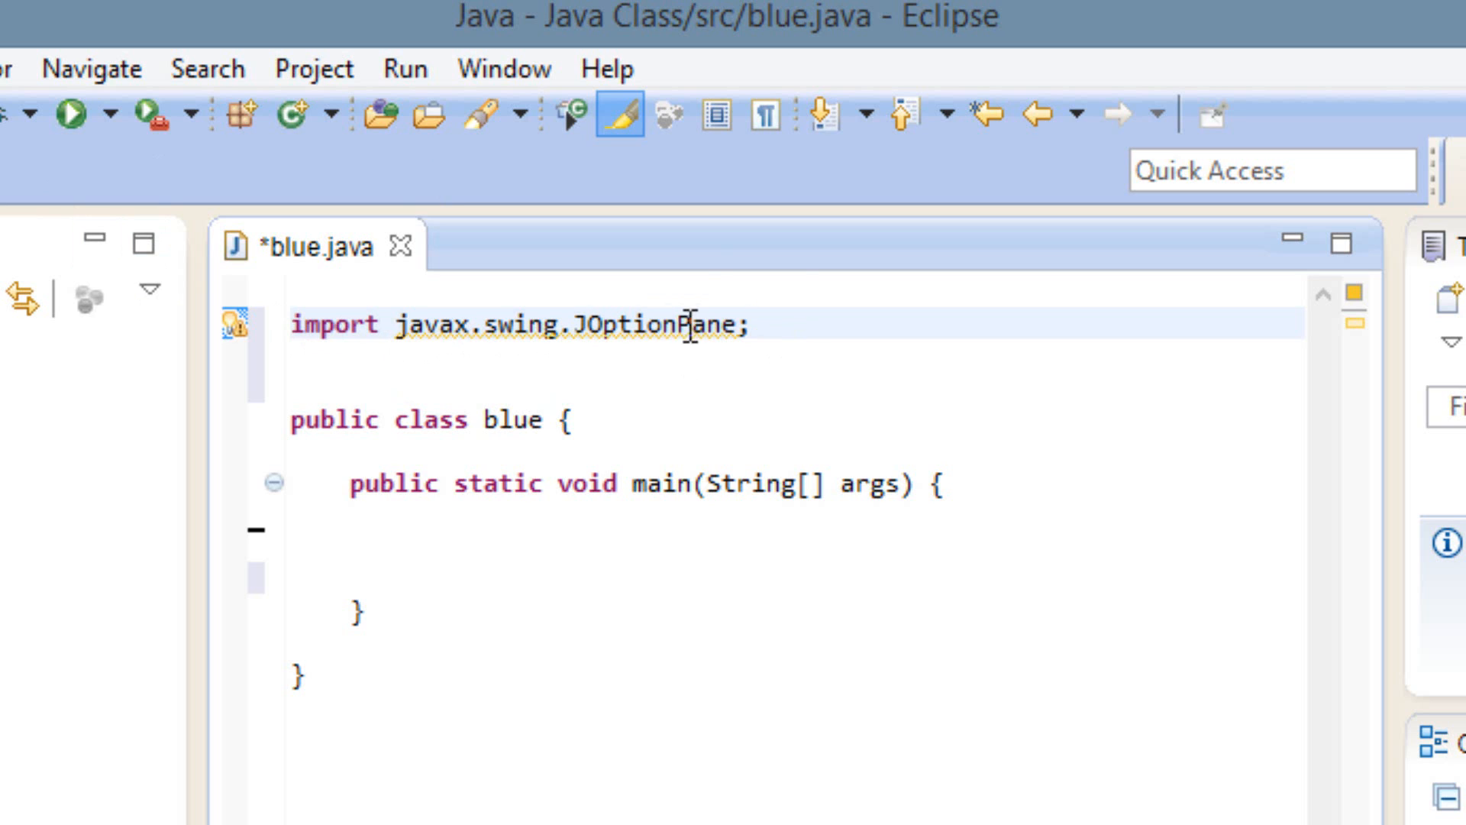
pyautogui.moveTo(557, 296)
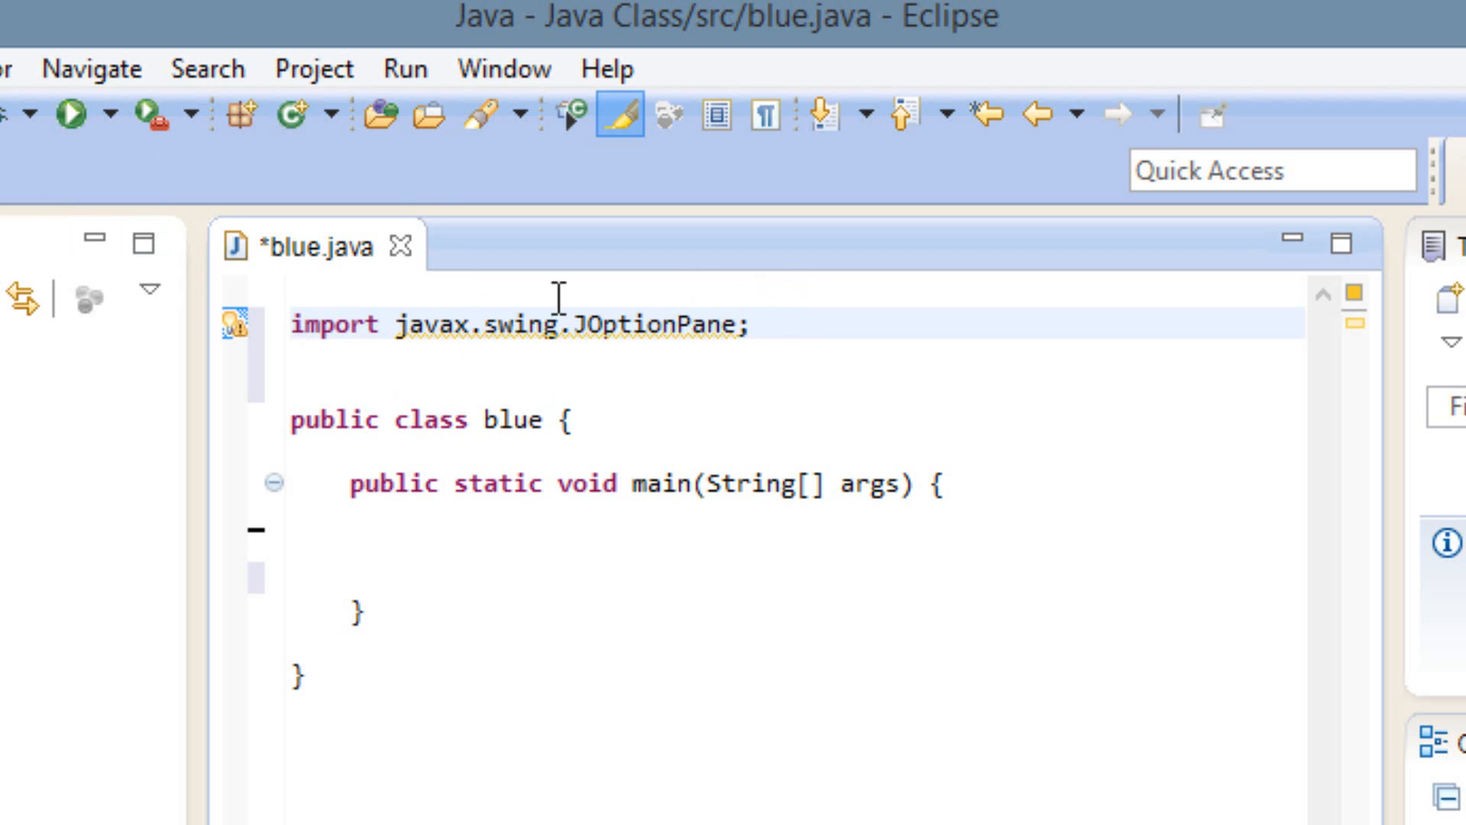
pyautogui.doubleClick(639, 325)
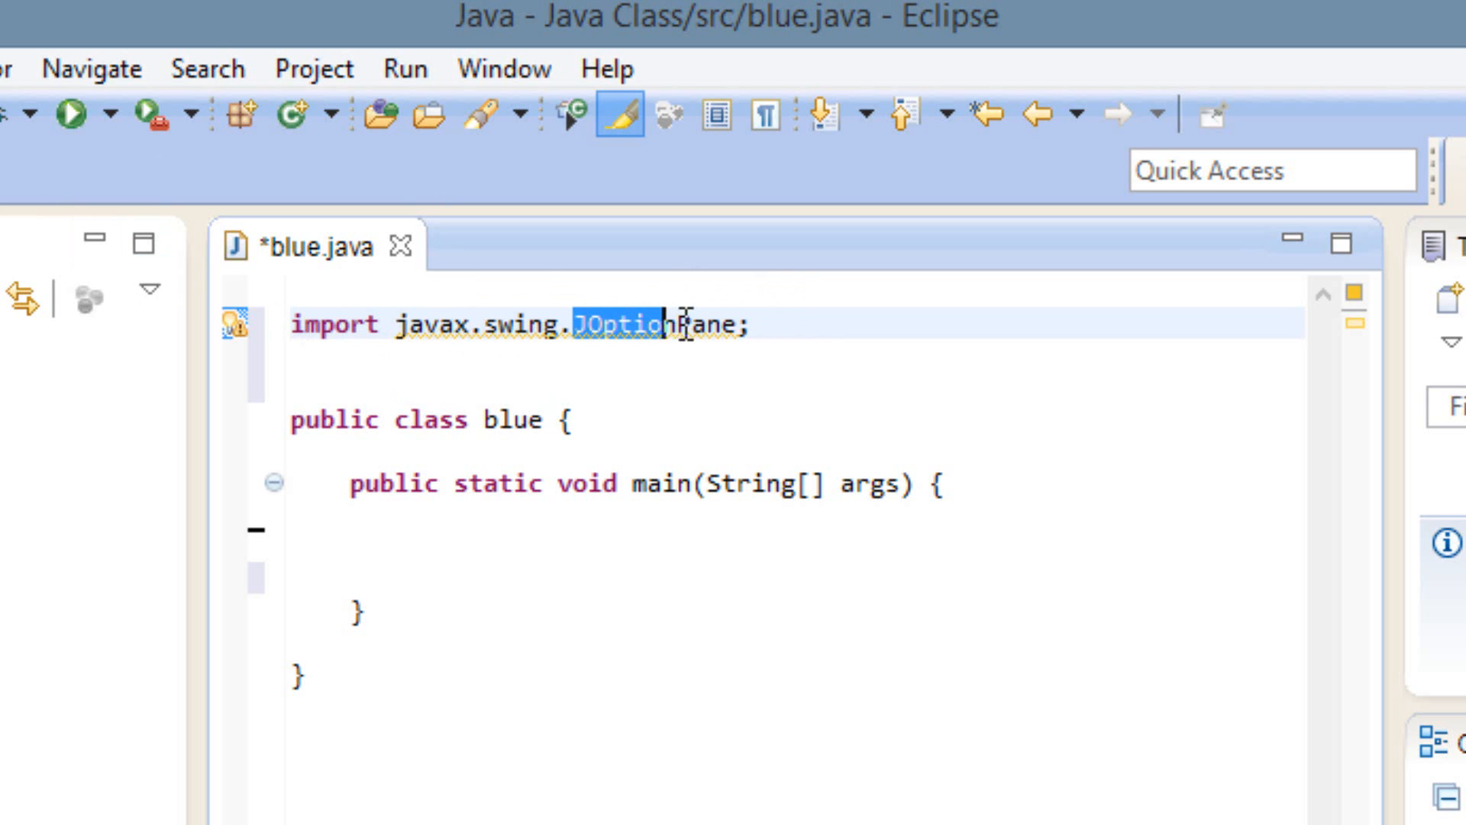
pyautogui.doubleClick(633, 324)
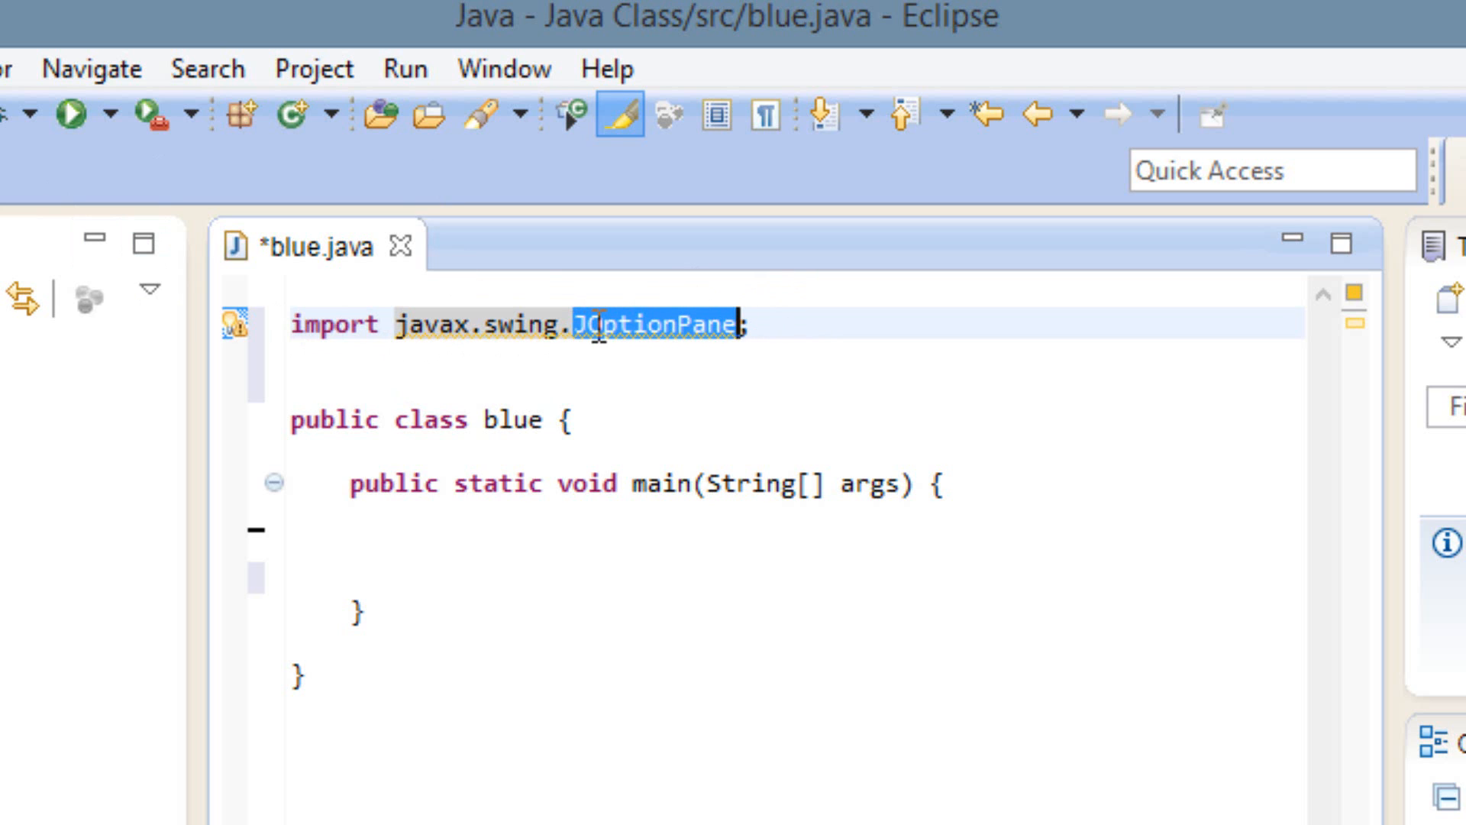
pyautogui.click(696, 324)
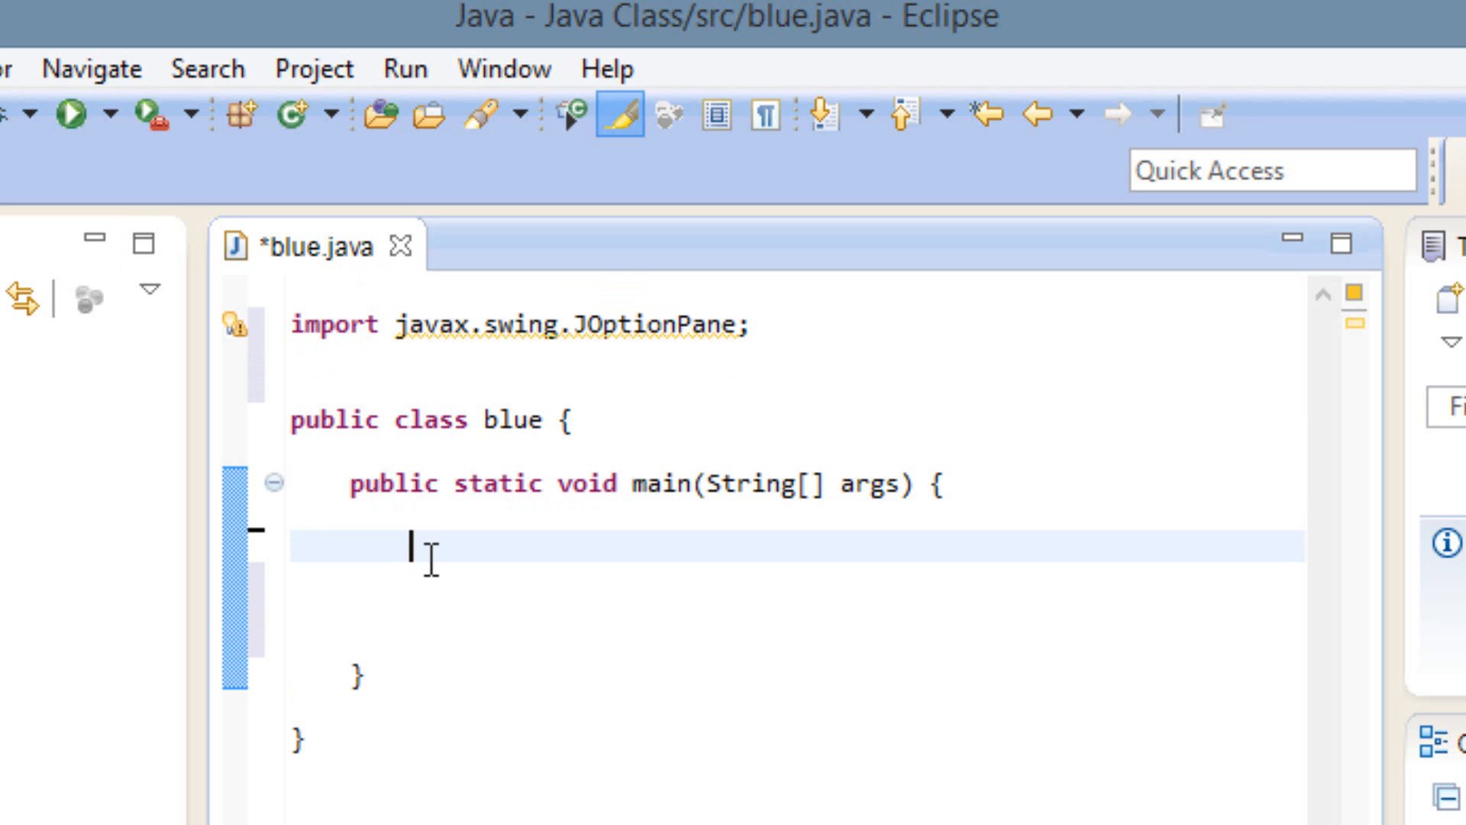
# Write JOption.showMessageDialog( inside main, ready for arguments
pyautogui.write('JO')
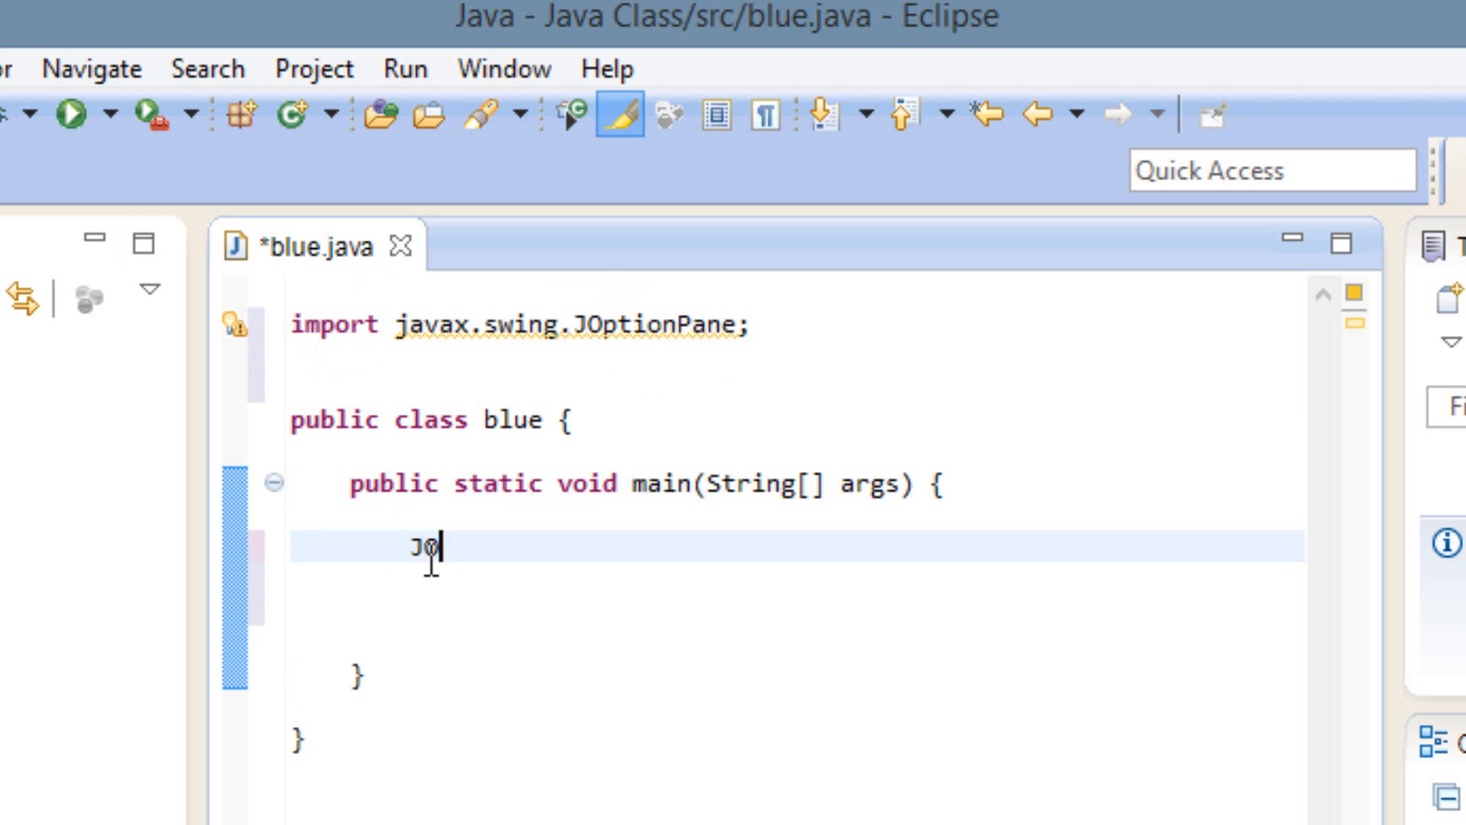
pyautogui.write('ptio')
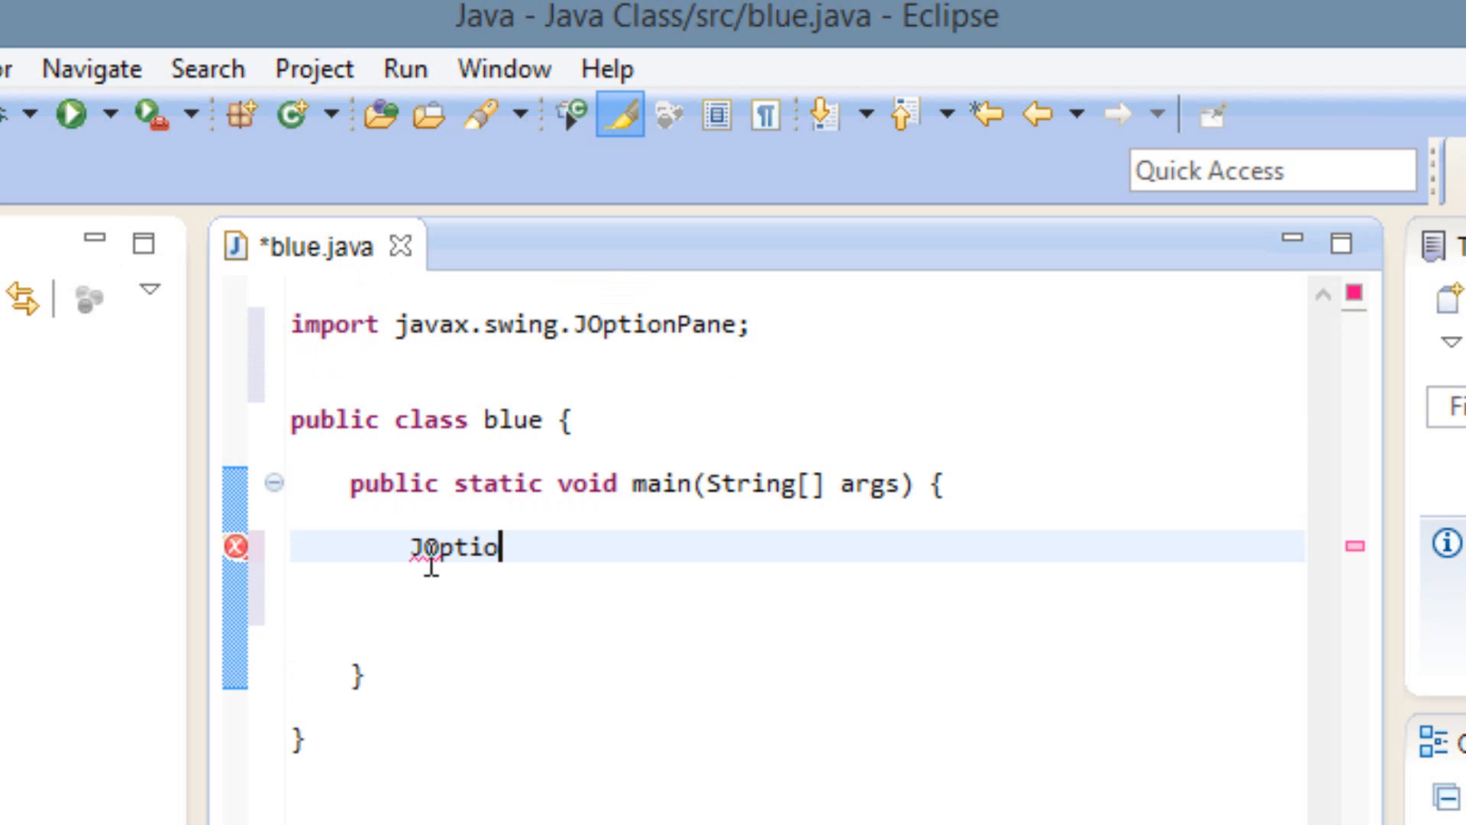
pyautogui.write('n.s')
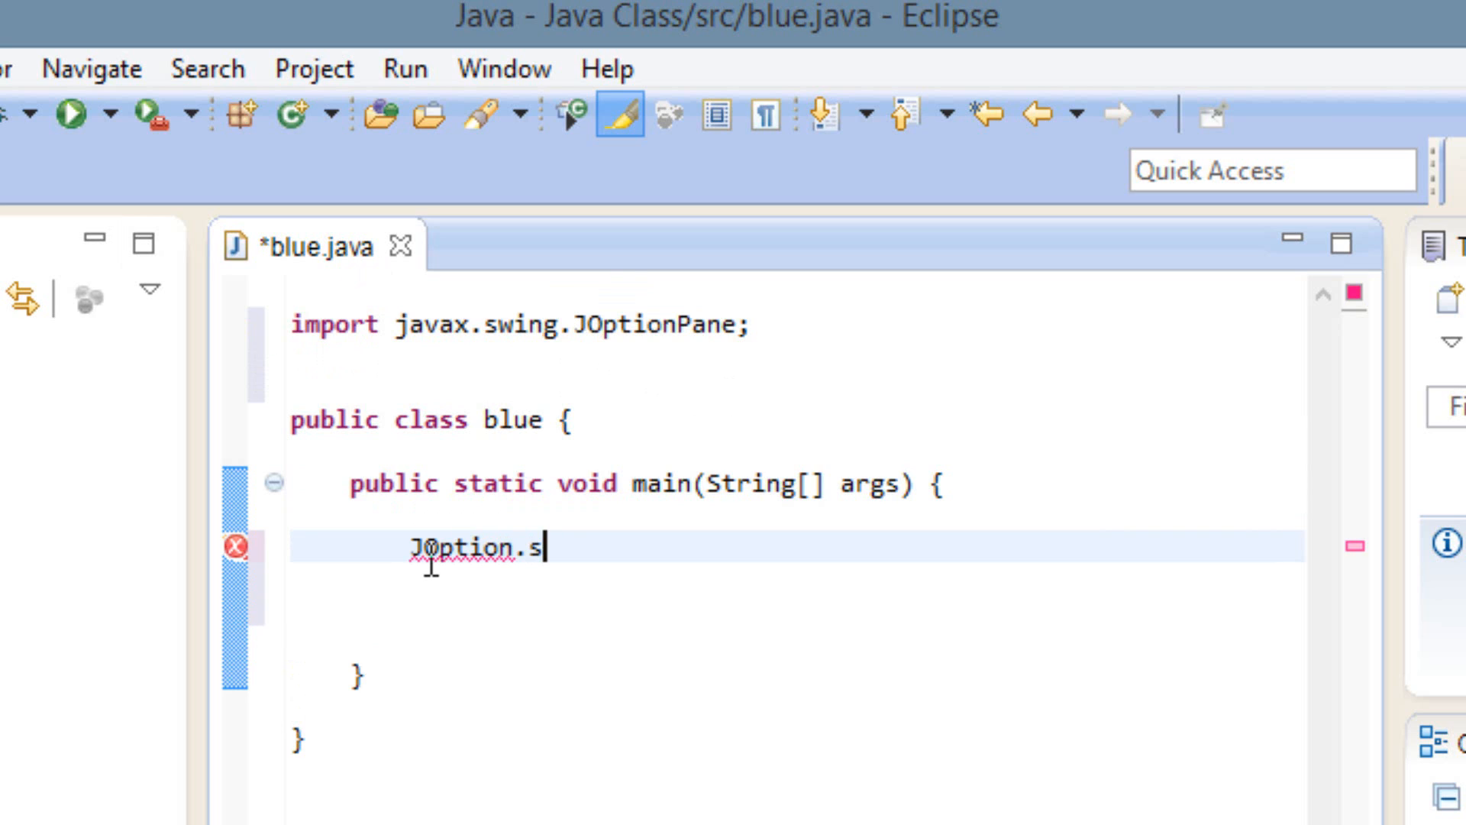
pyautogui.write('howMe')
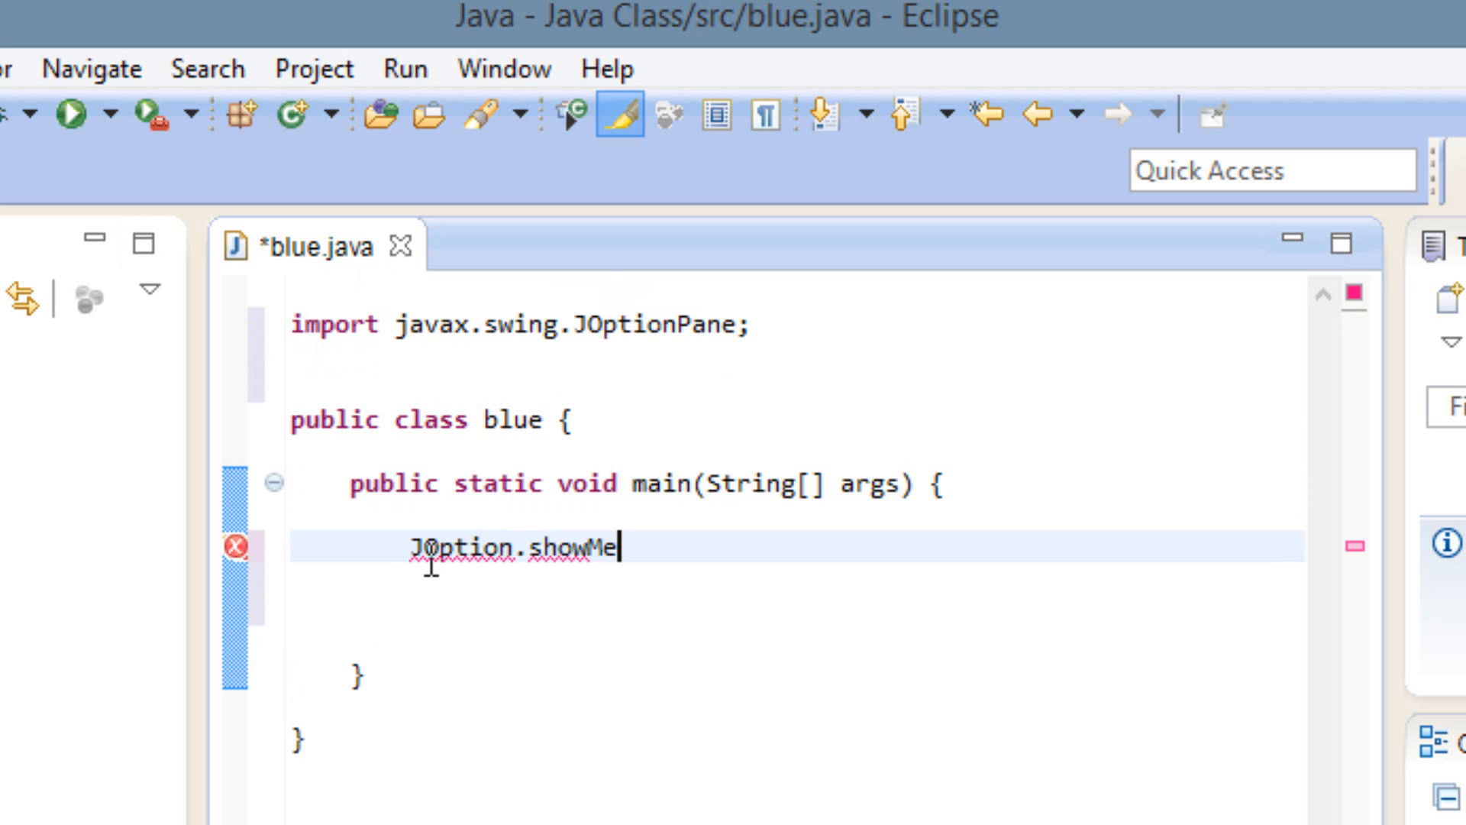
pyautogui.write('ssage')
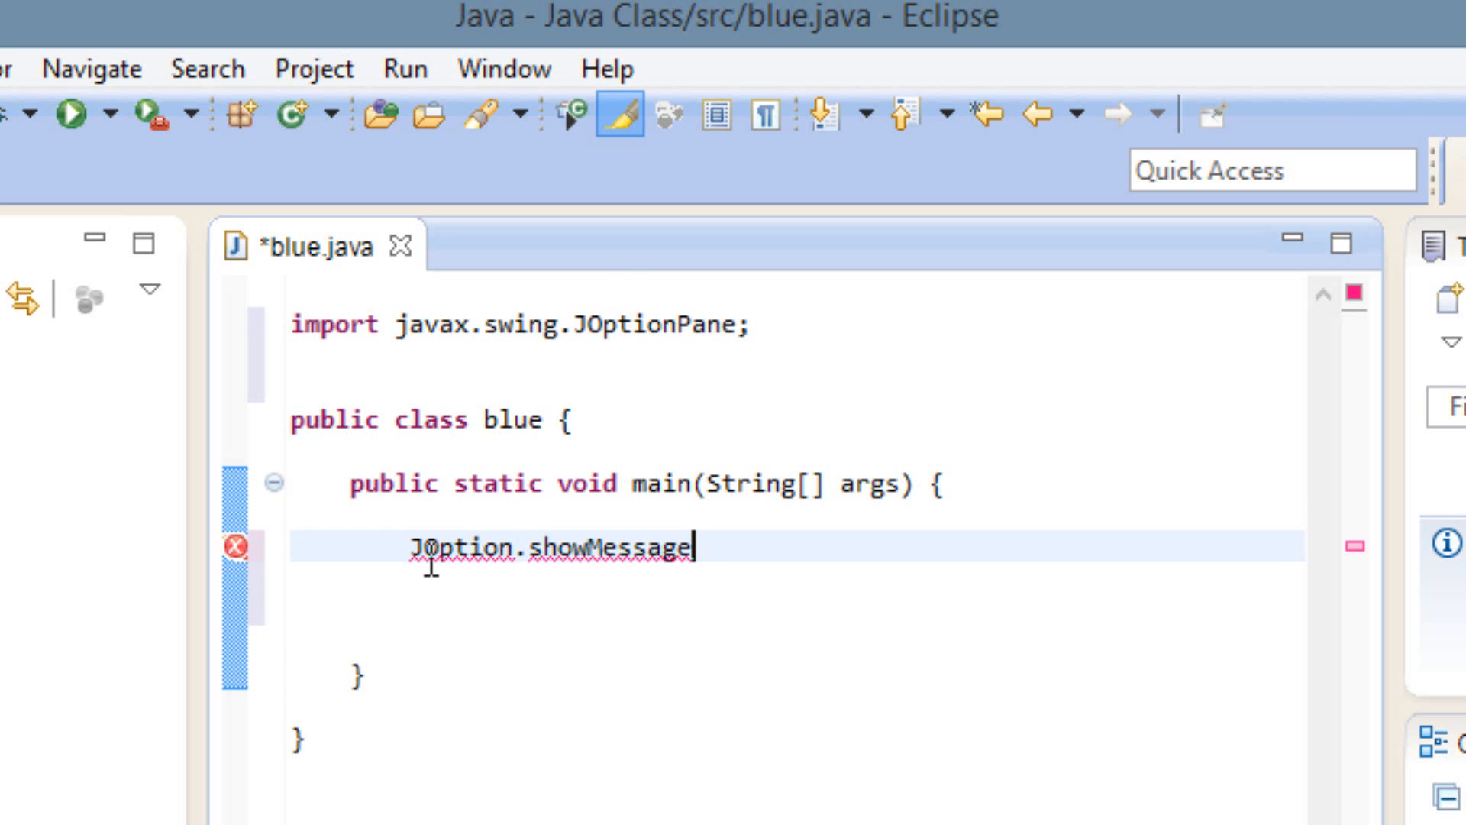
pyautogui.write('D')
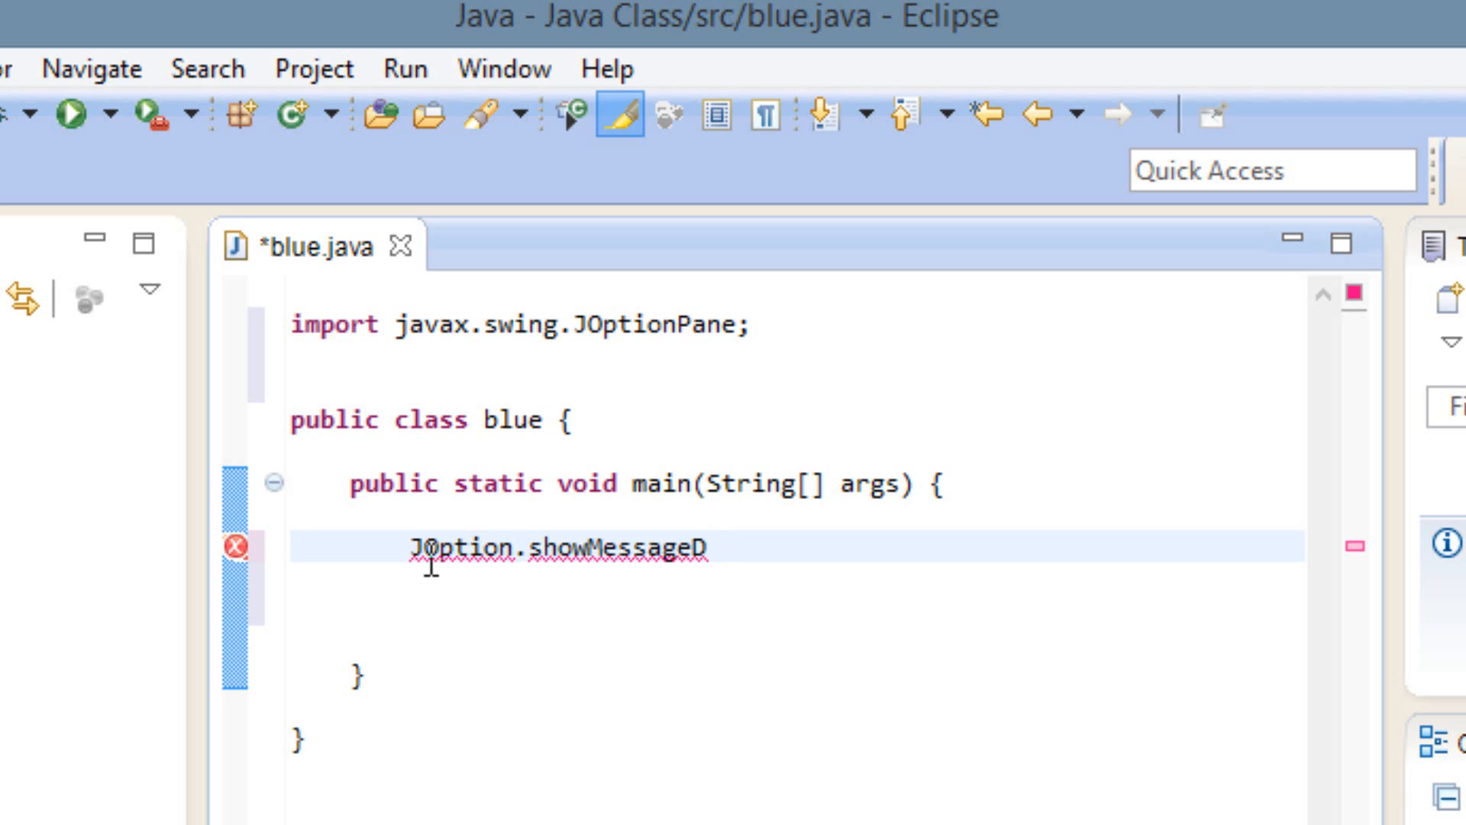
pyautogui.write('ialog')
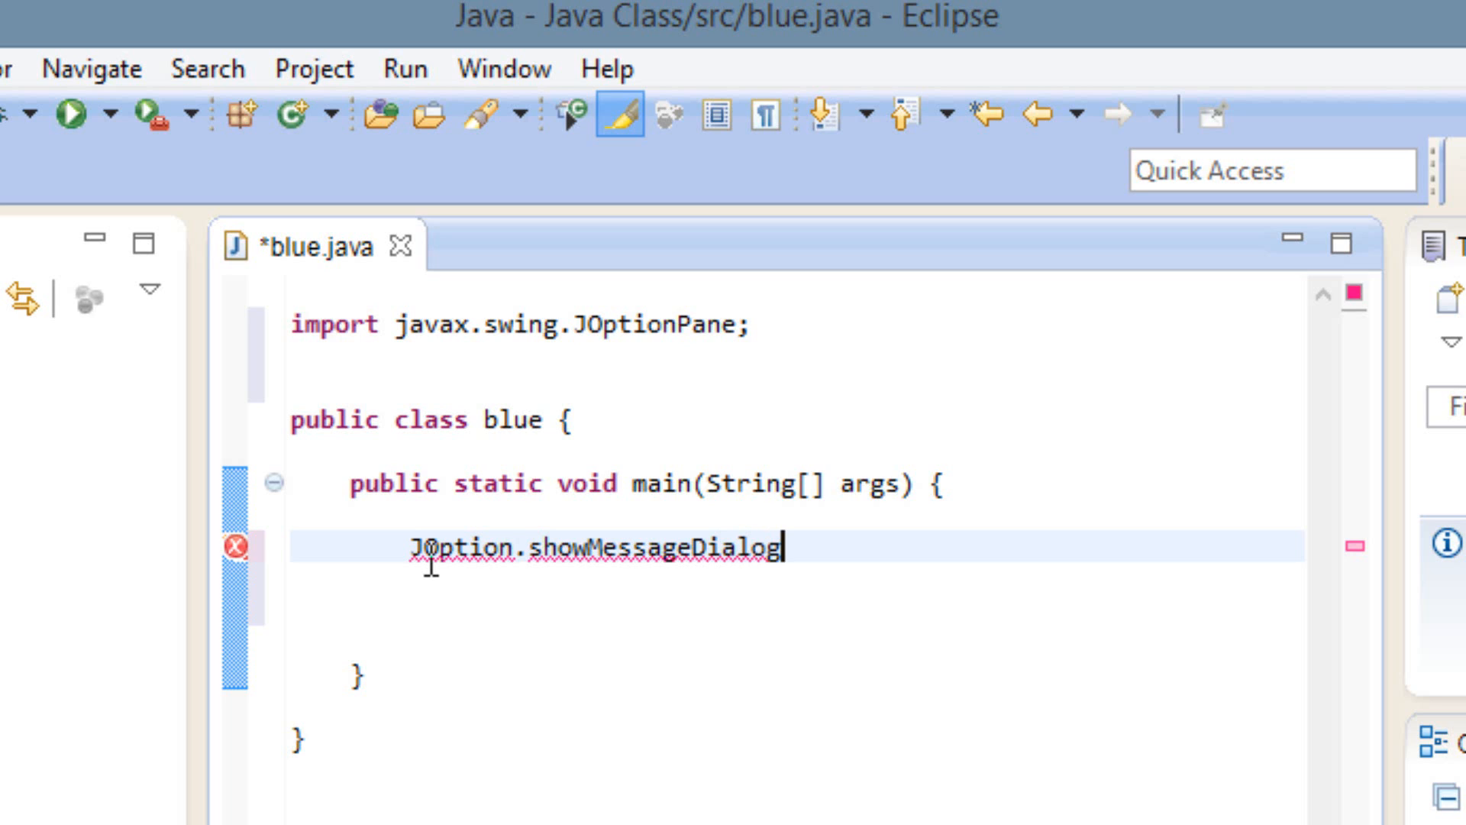
pyautogui.write('(')
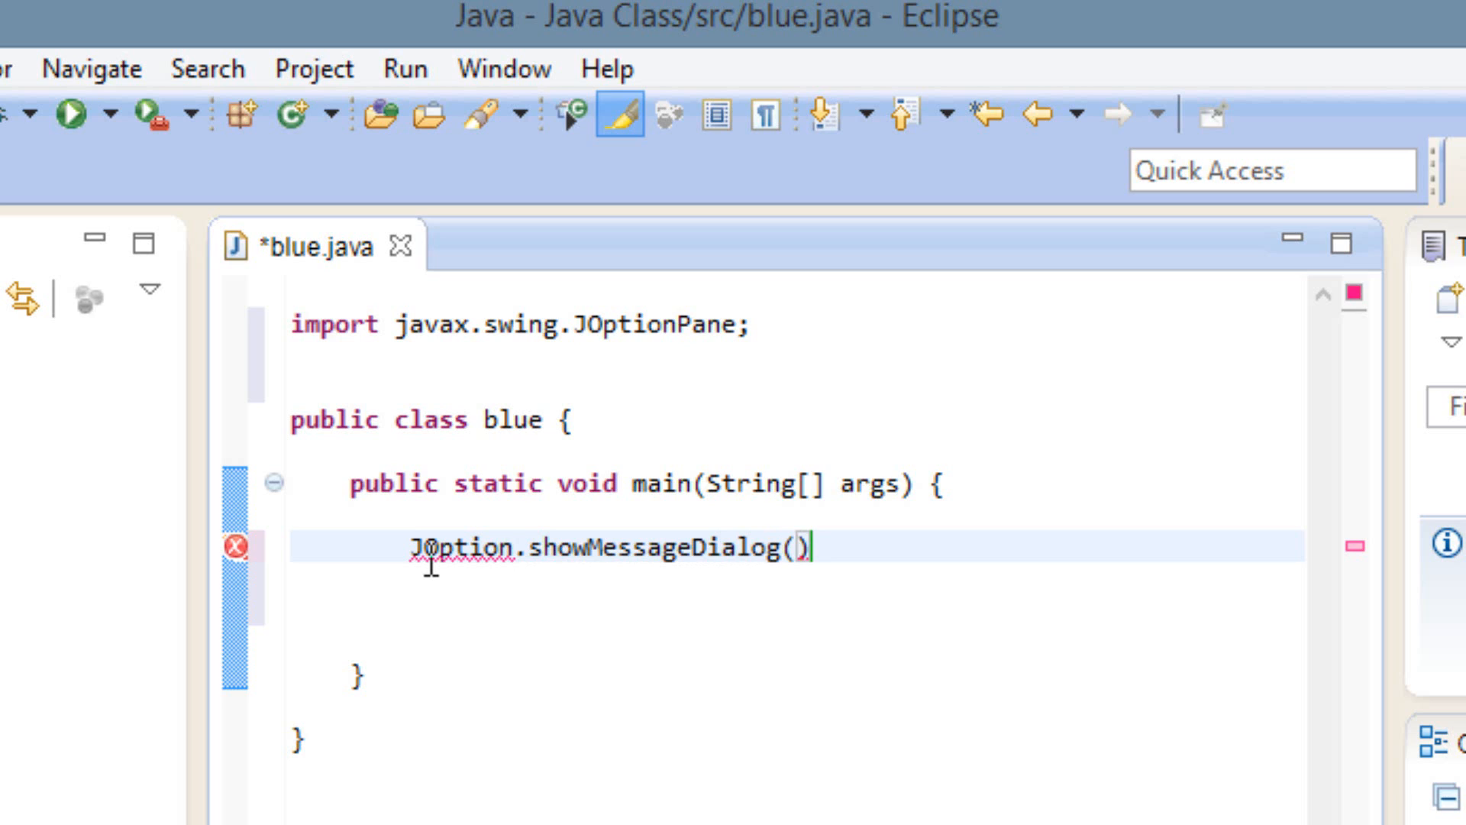
# Pass null, "Hello" and the title "Display Message" to showMessageDialog
pyautogui.write('null,')
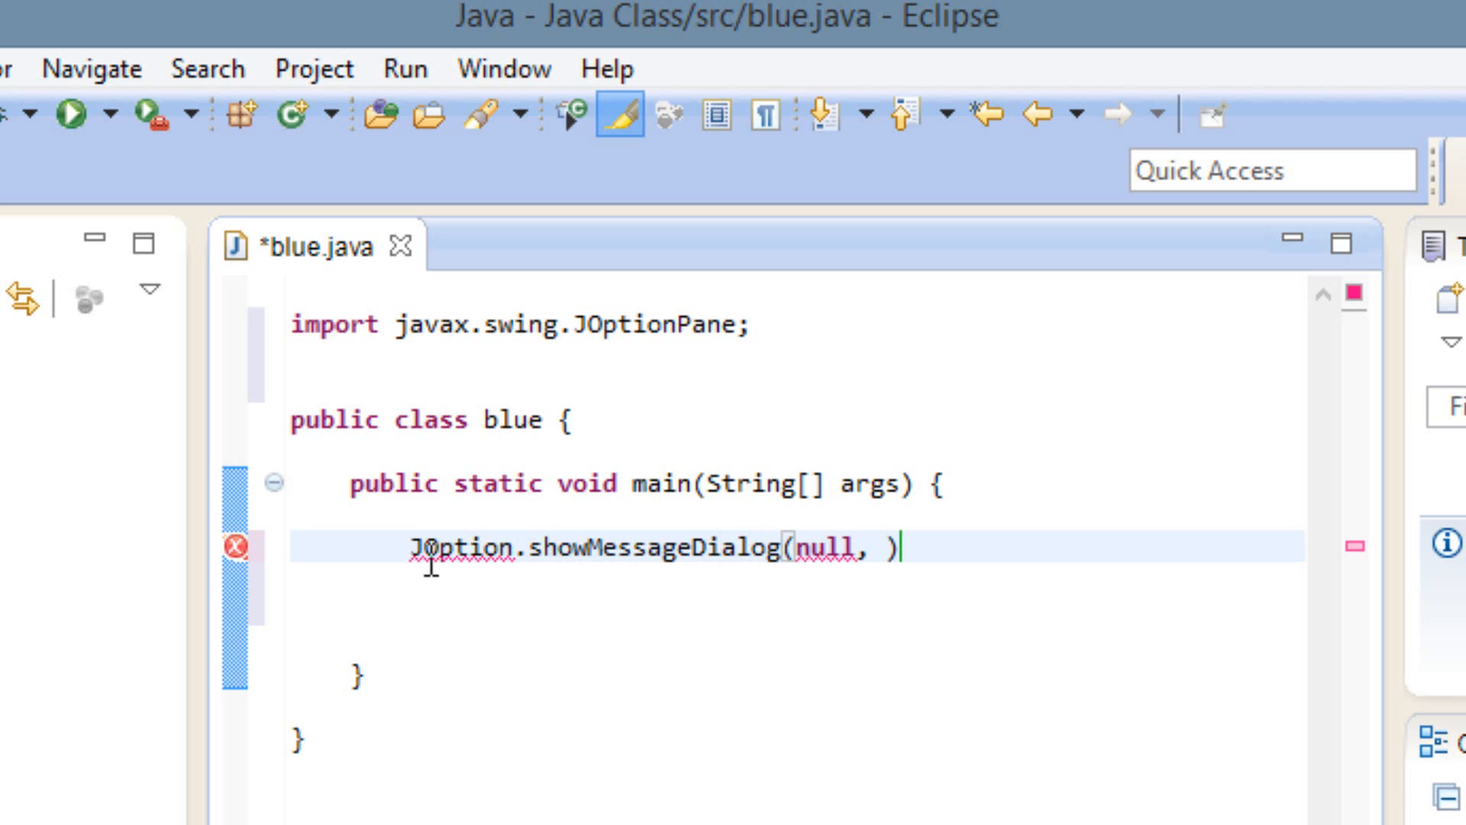
pyautogui.write('"')
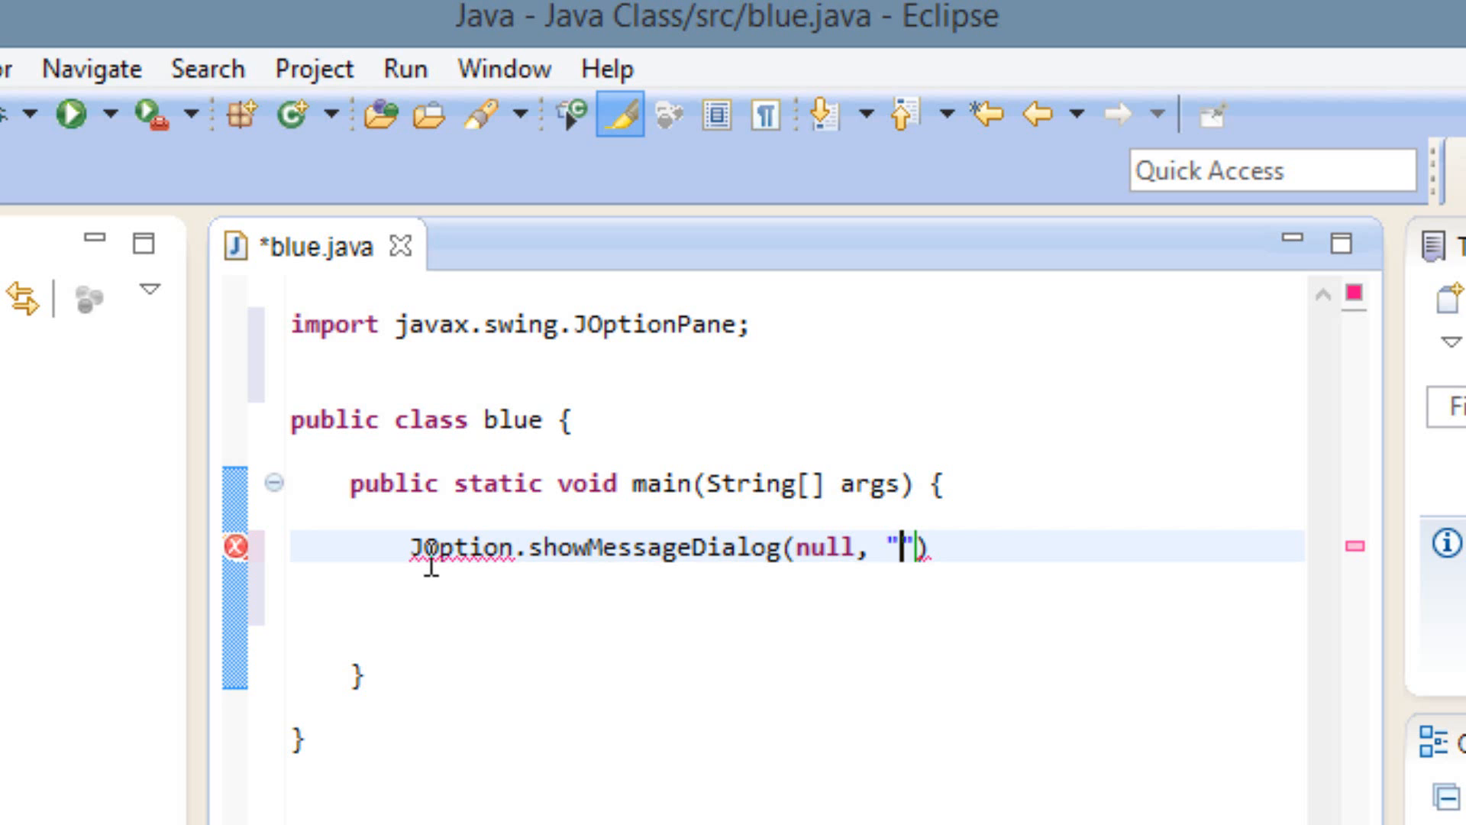
pyautogui.write('Hello')
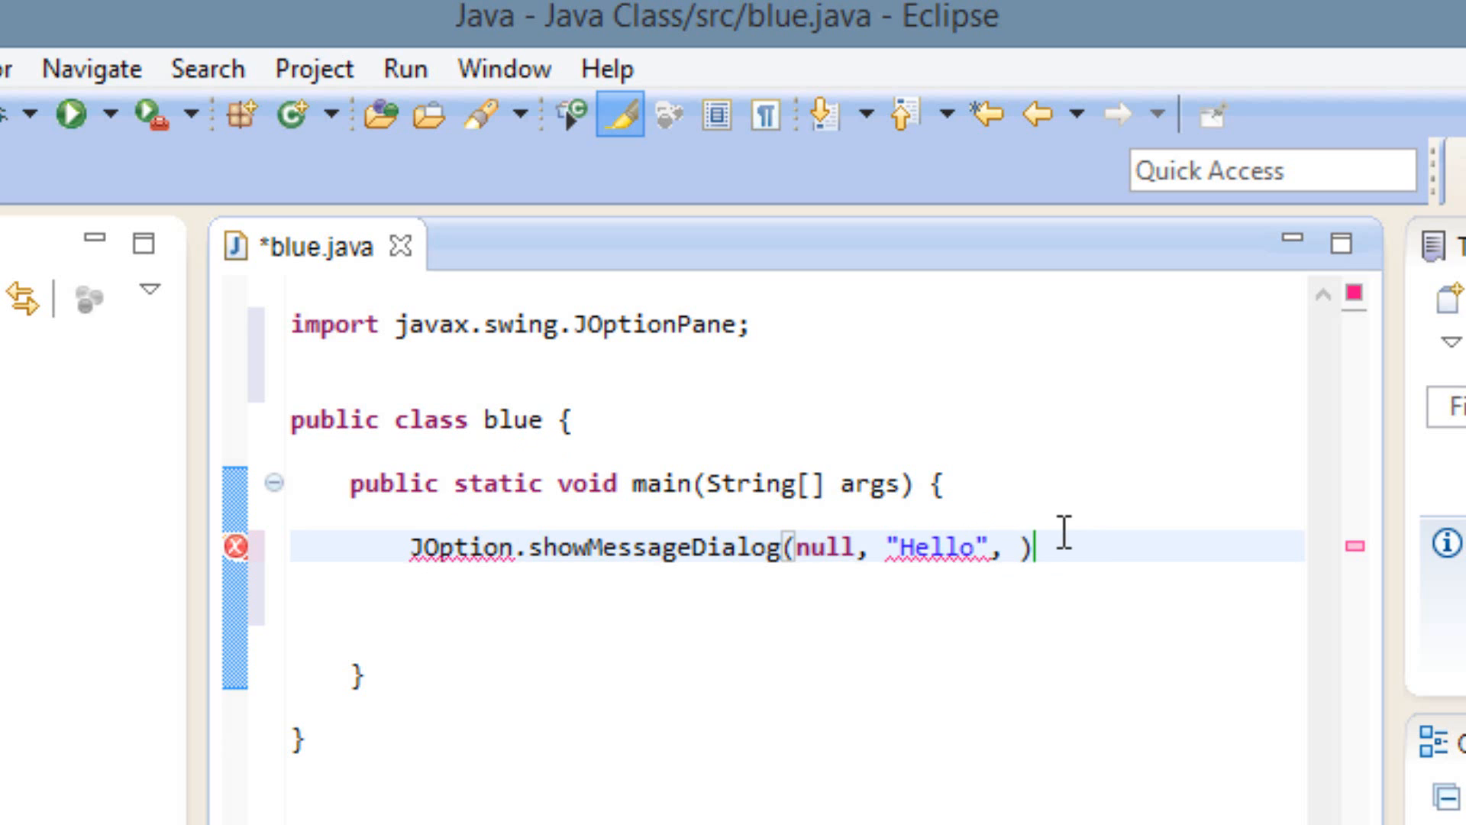
pyautogui.write('""')
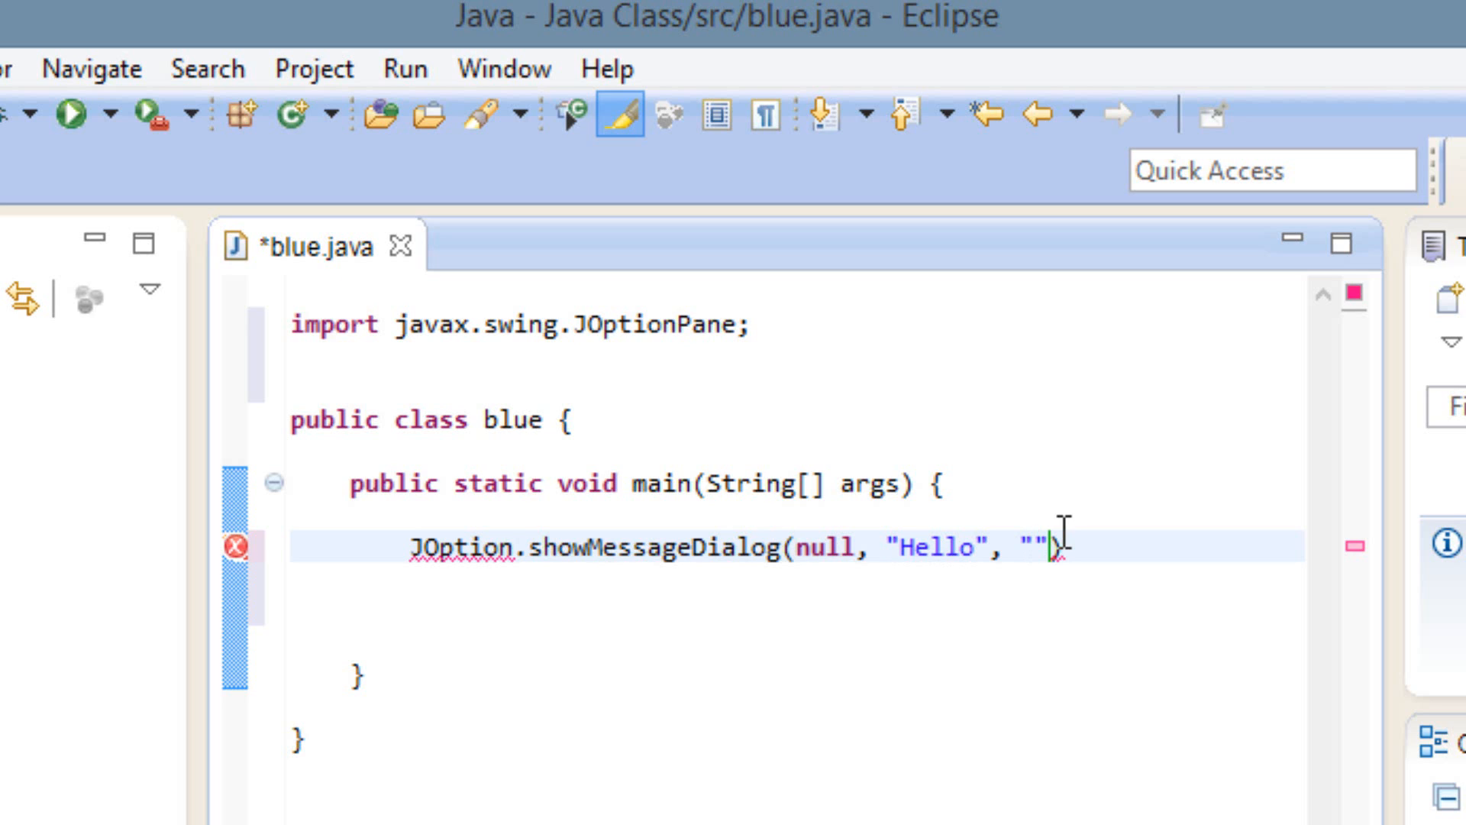
pyautogui.write('Disply')
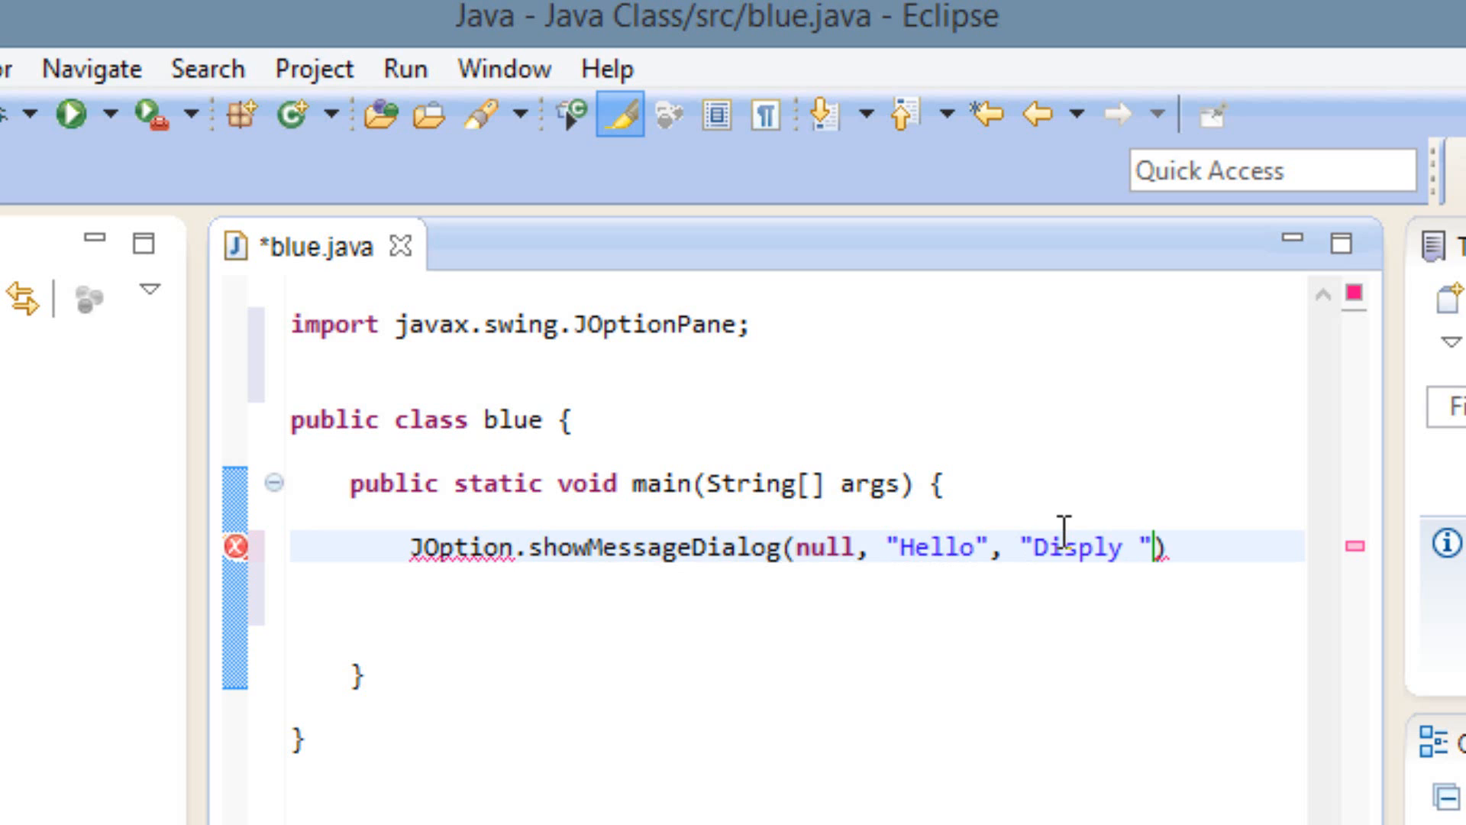
pyautogui.write('Messag')
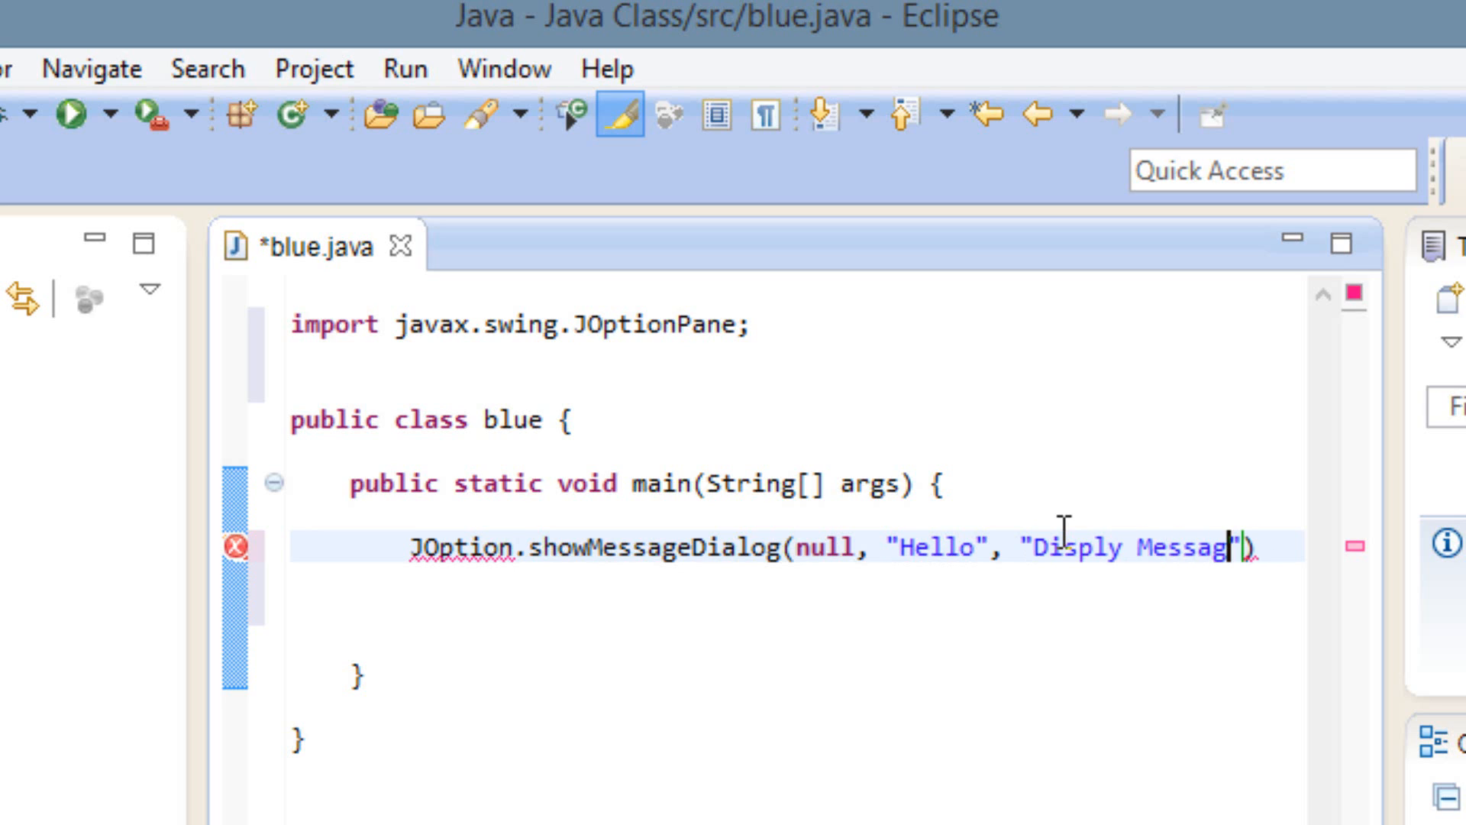
pyautogui.write('e')
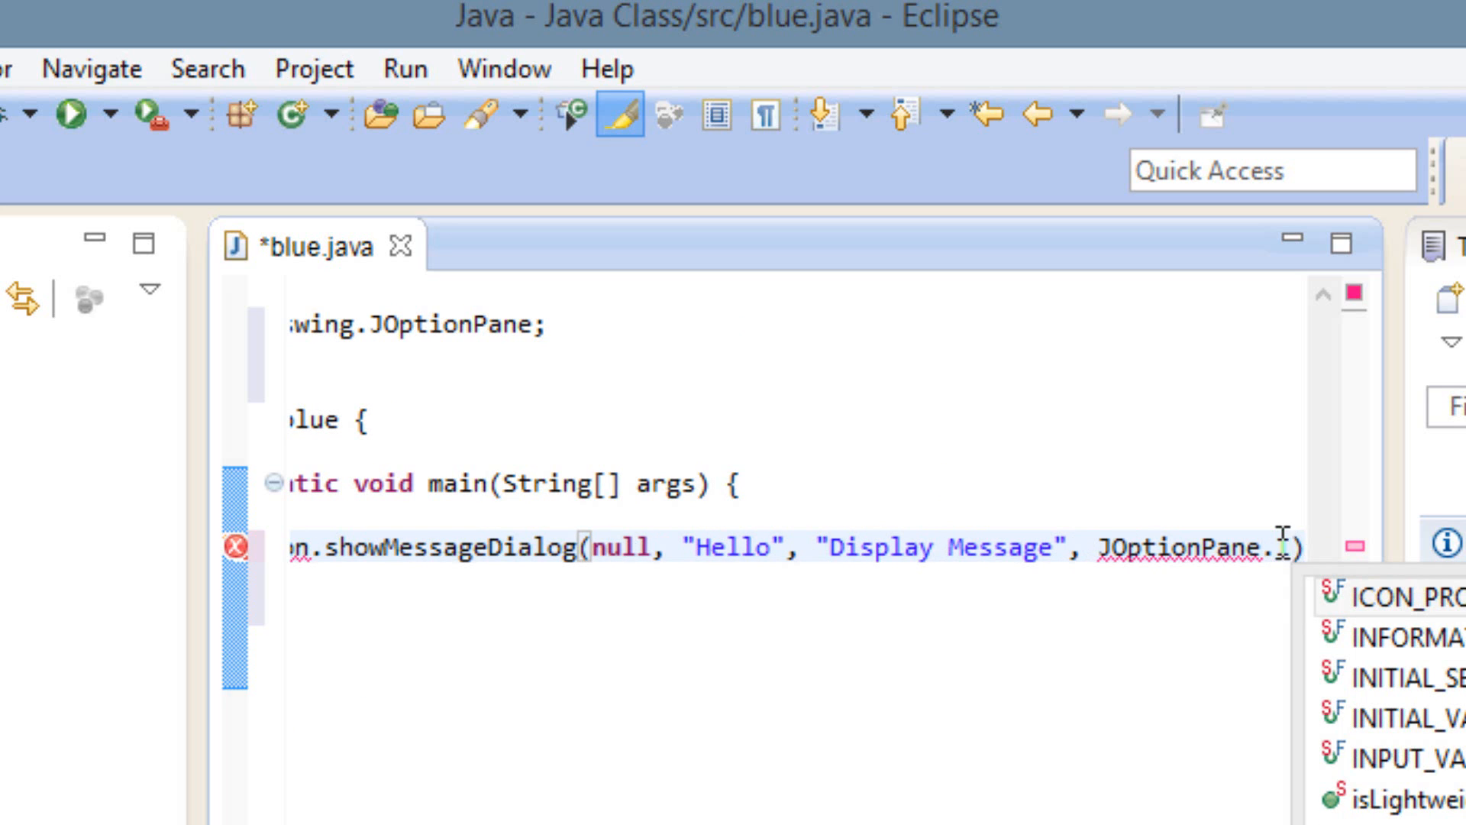
# Add JOptionPane.INFORMATION_MESSAGE as the final argument via content assist
pyautogui.write('INFORMATION')
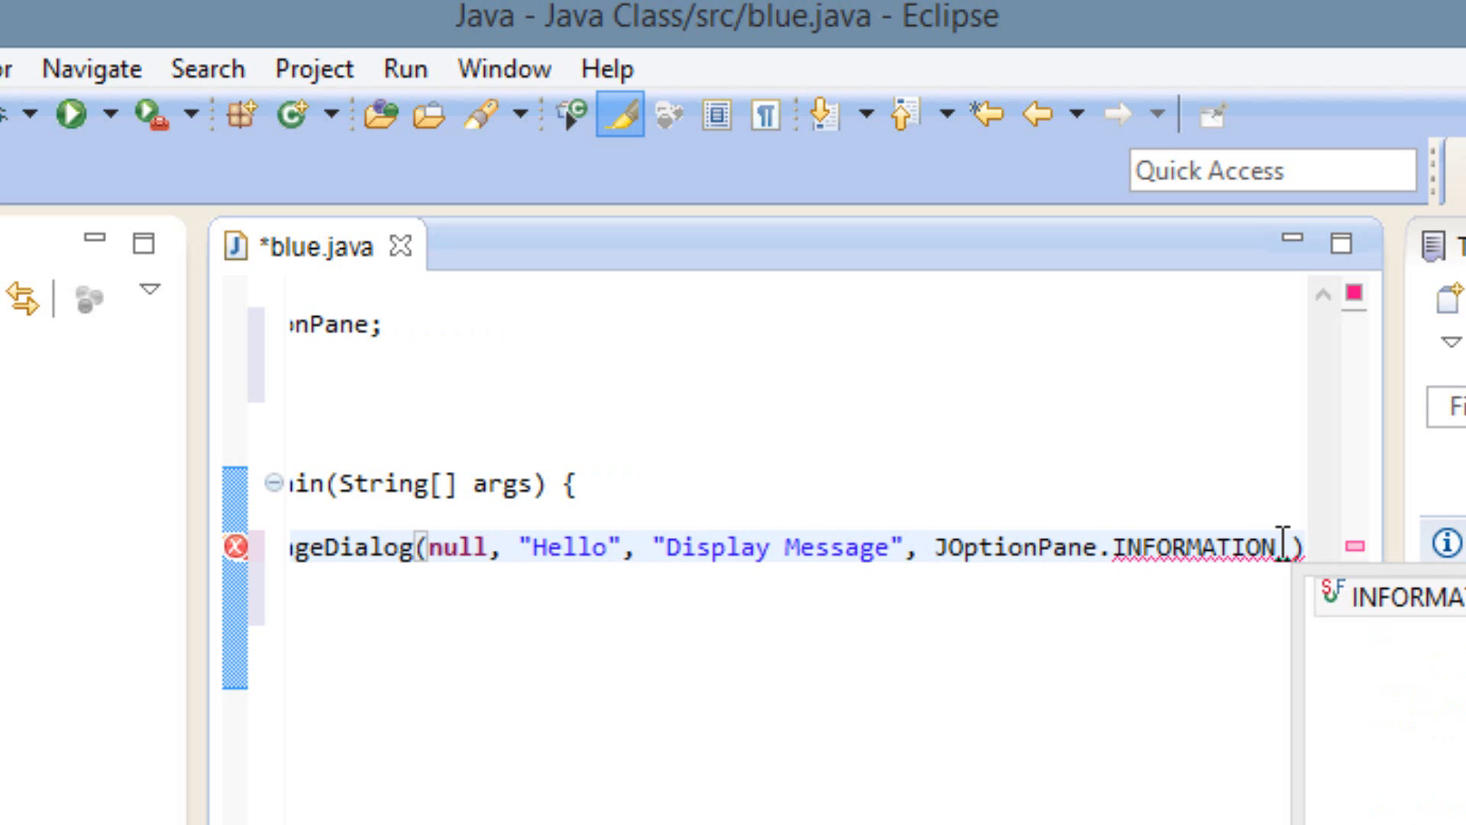
pyautogui.write('_MESSAGE')
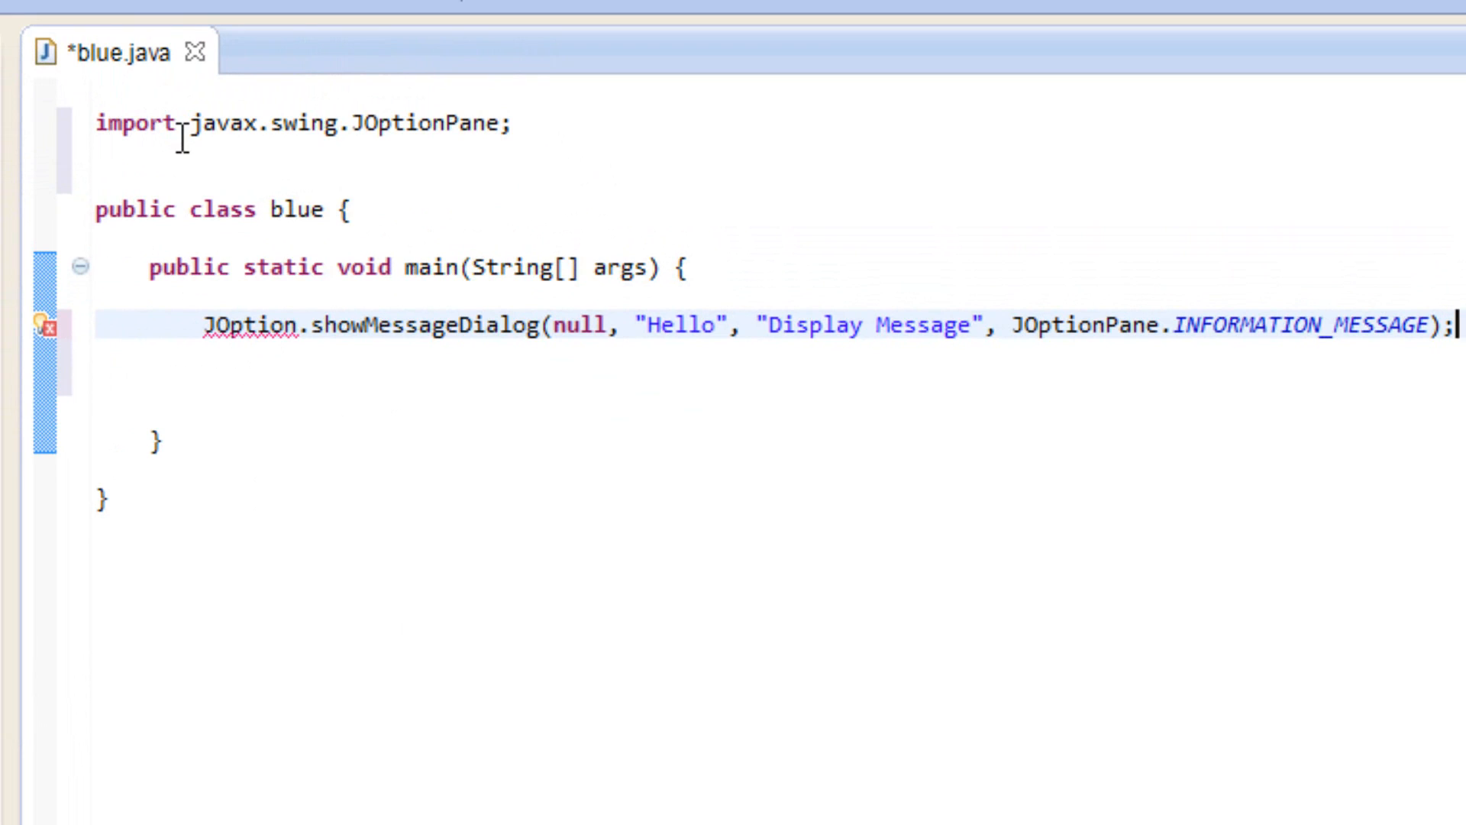
pyautogui.moveTo(431, 156)
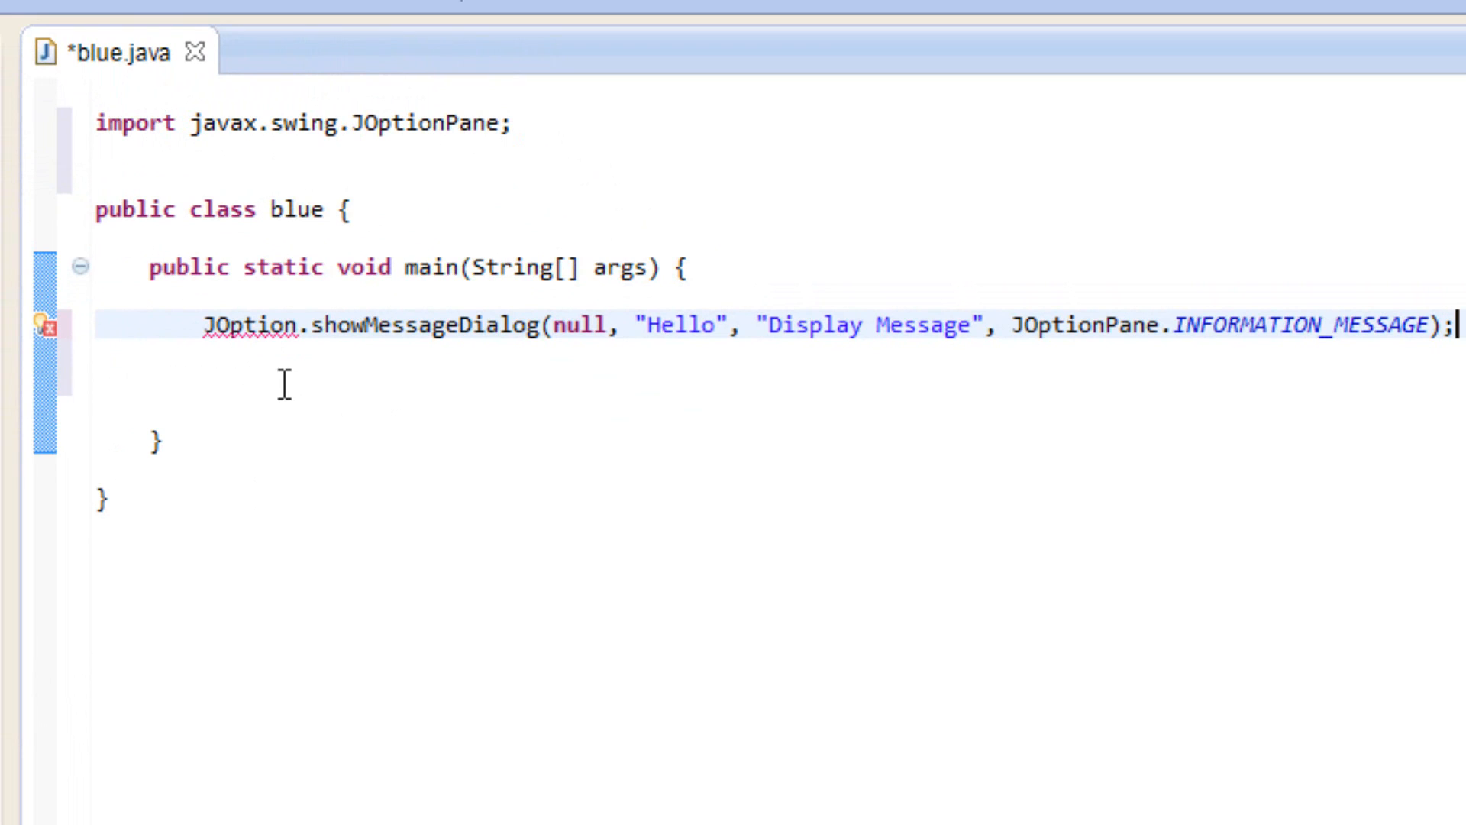
pyautogui.moveTo(174, 326)
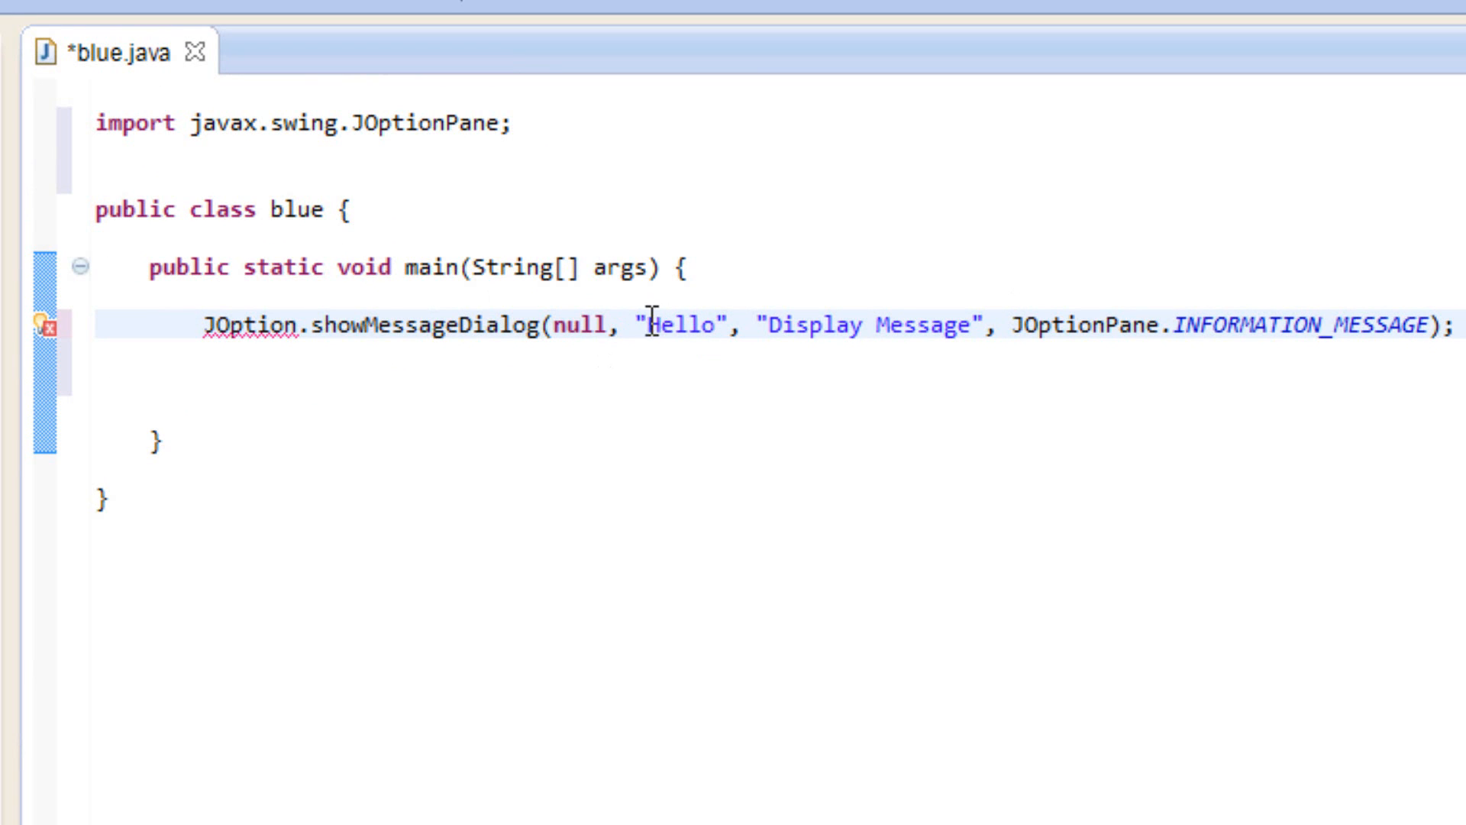
pyautogui.doubleClick(684, 325)
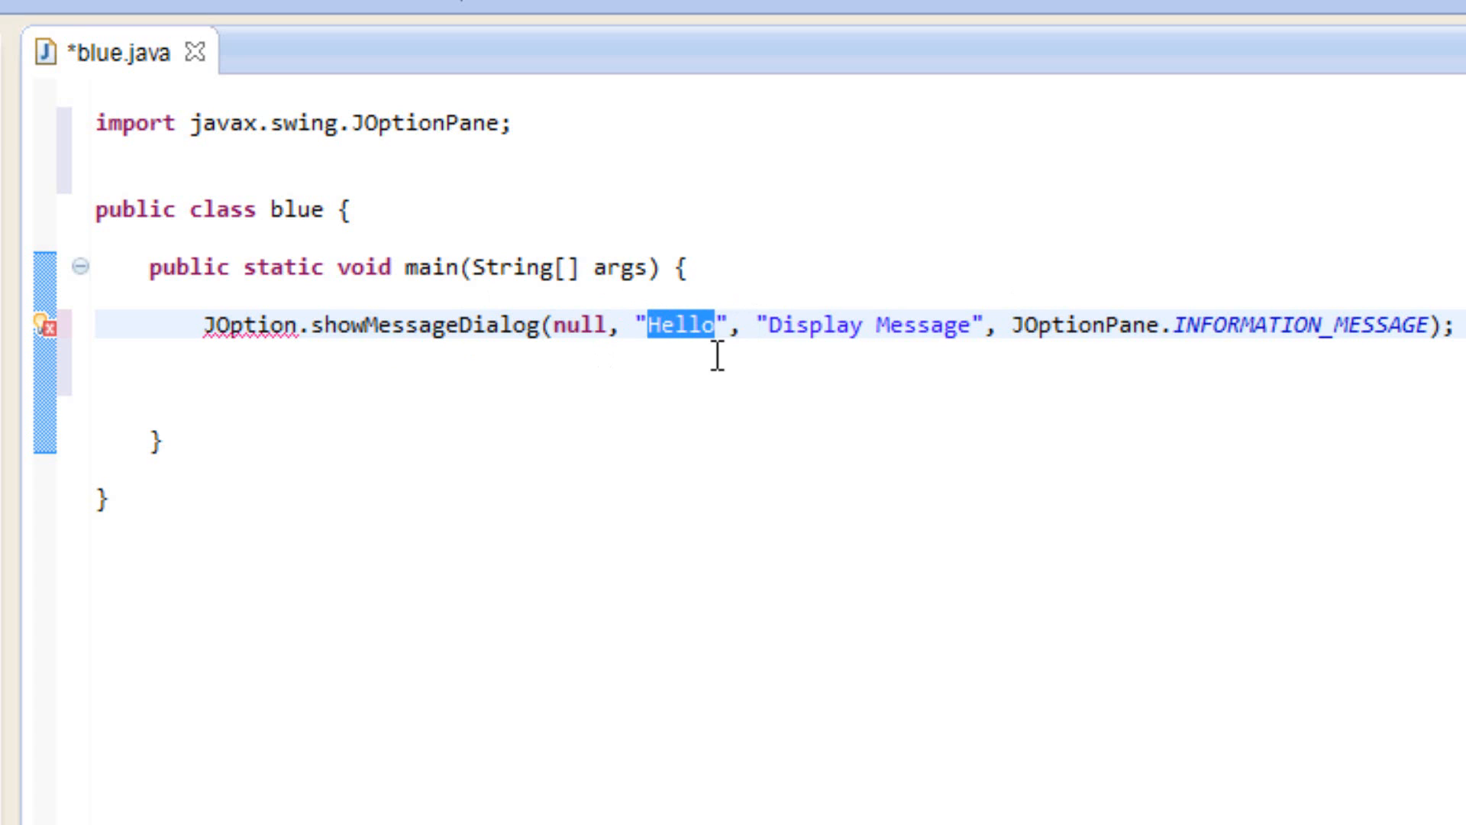
pyautogui.doubleClick(880, 325)
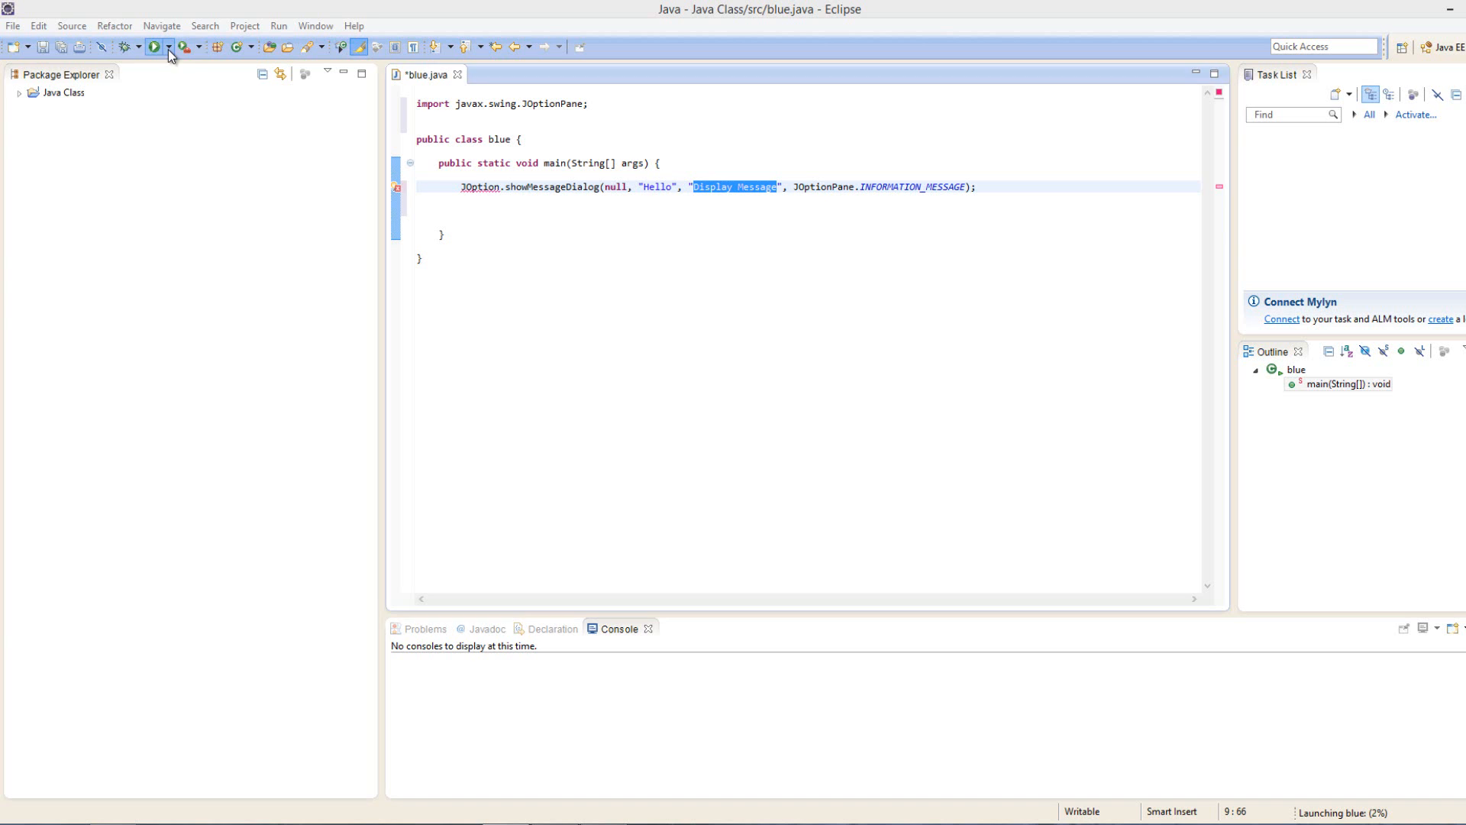
# Run blue.java, confirming the save-before-launch prompt
pyautogui.click(156, 48)
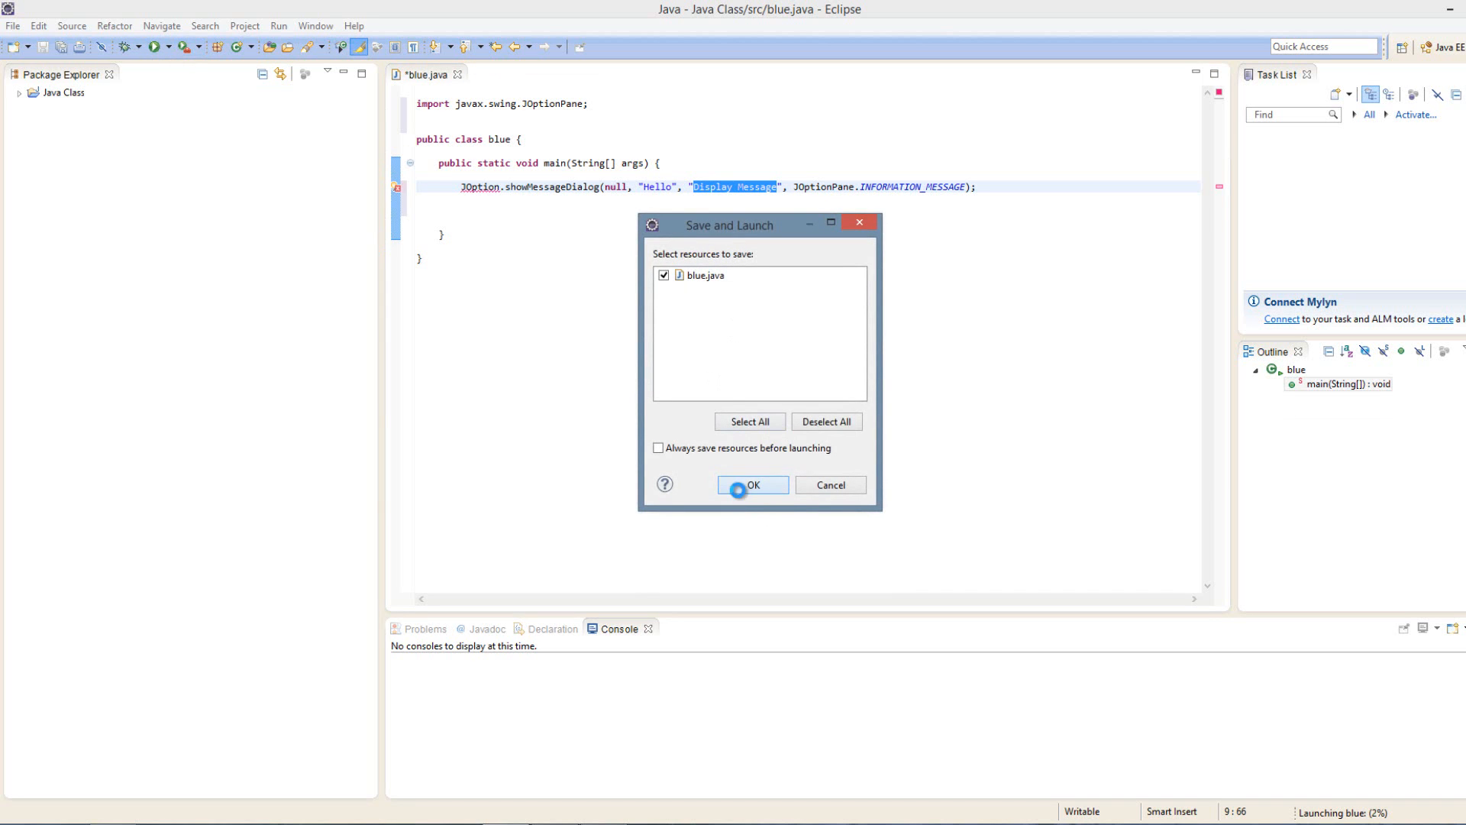
pyautogui.click(753, 486)
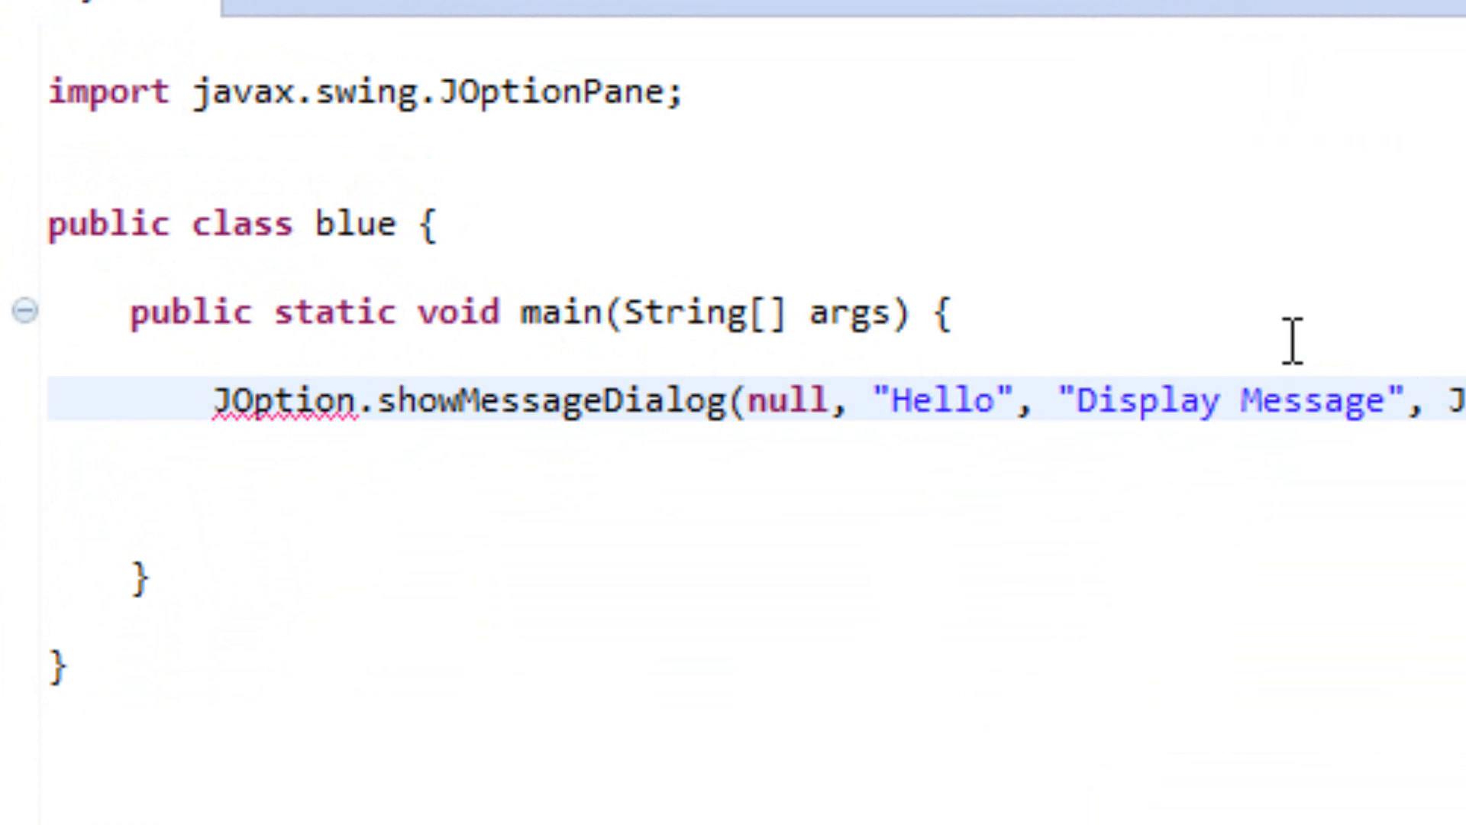
# Correct JOption to JOptionPane in the showMessageDialog call
pyautogui.write('Pan')
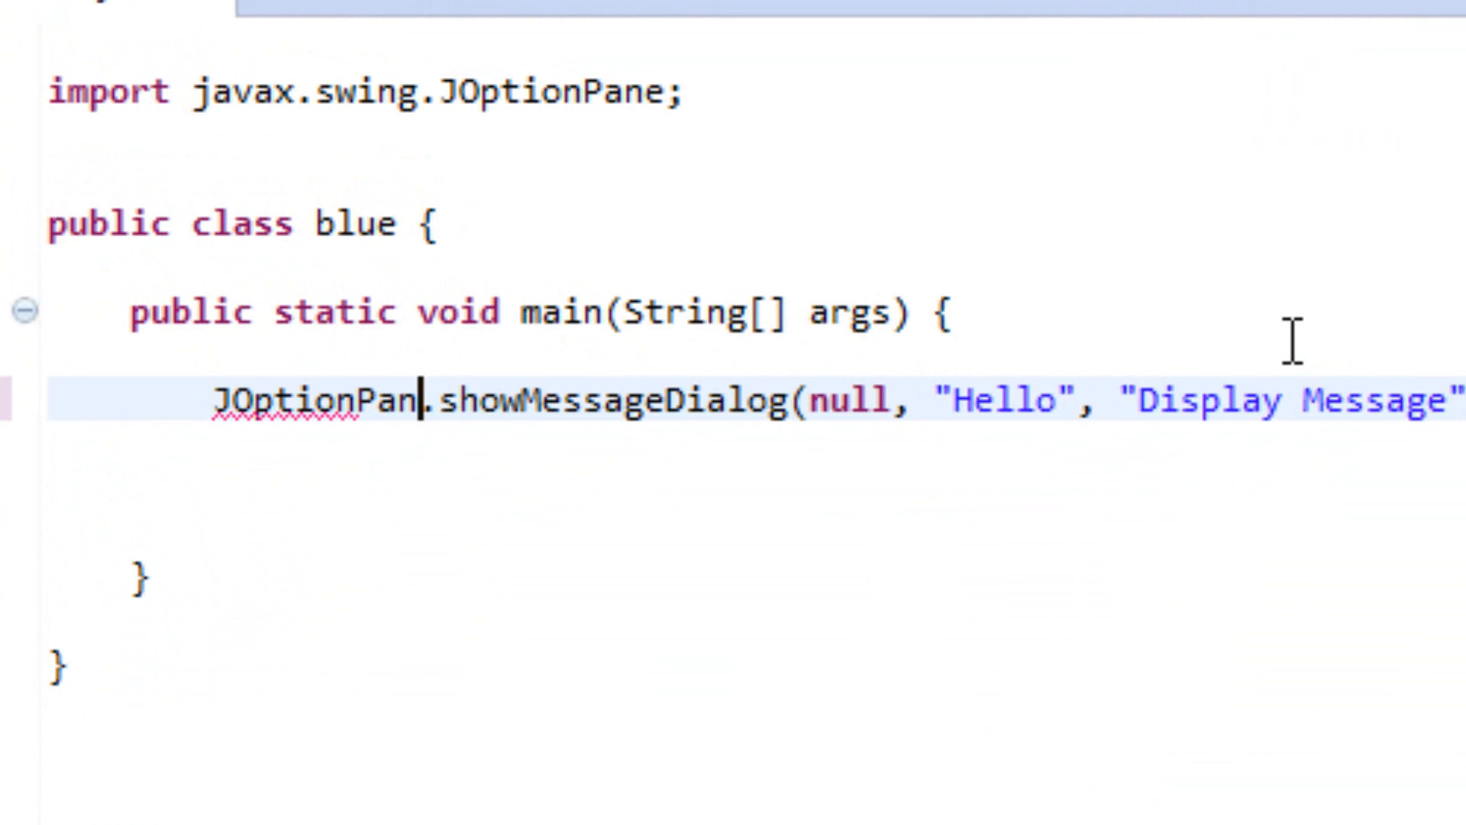
pyautogui.write('e')
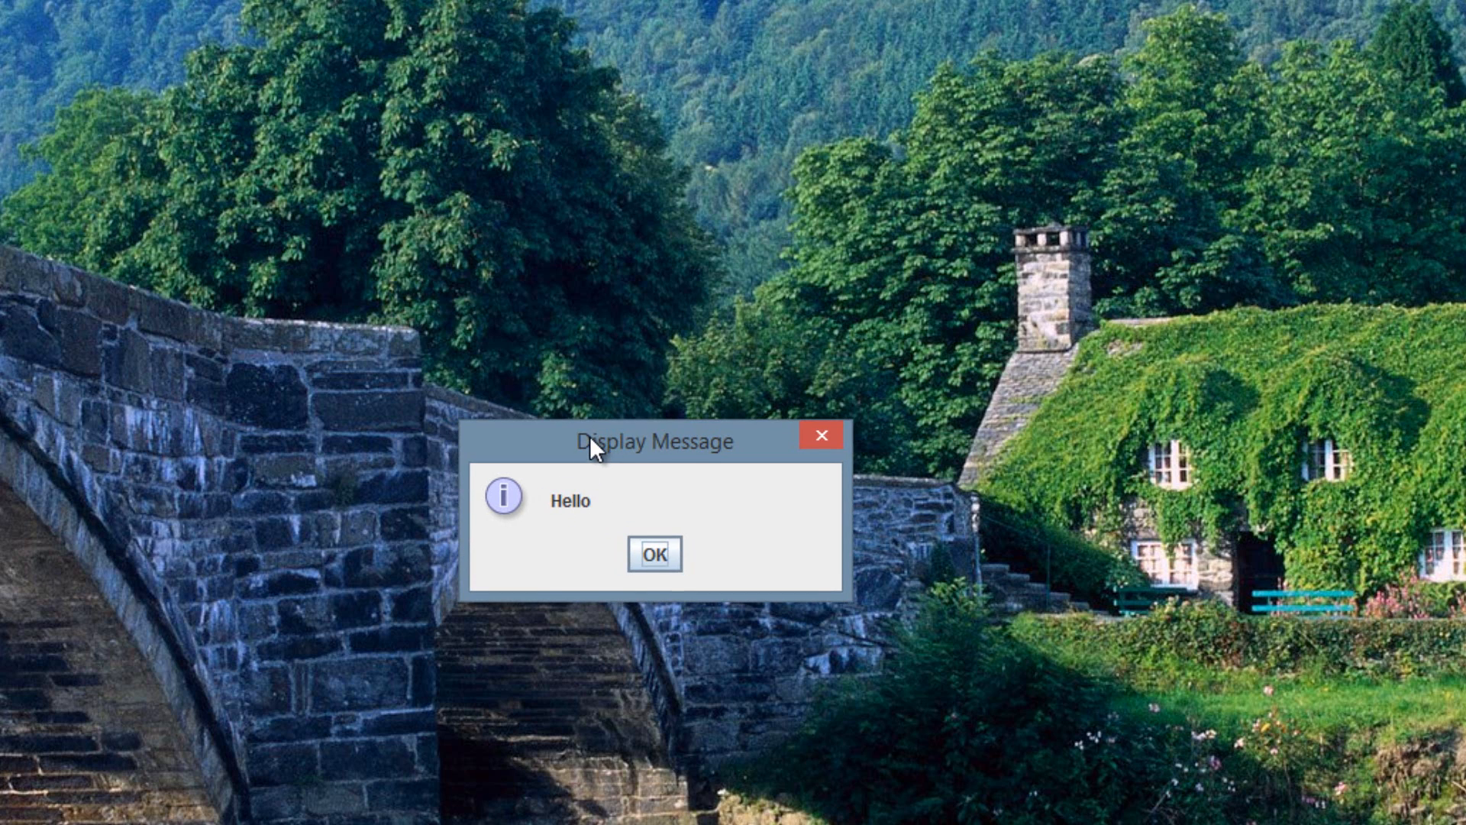
pyautogui.moveTo(666, 437)
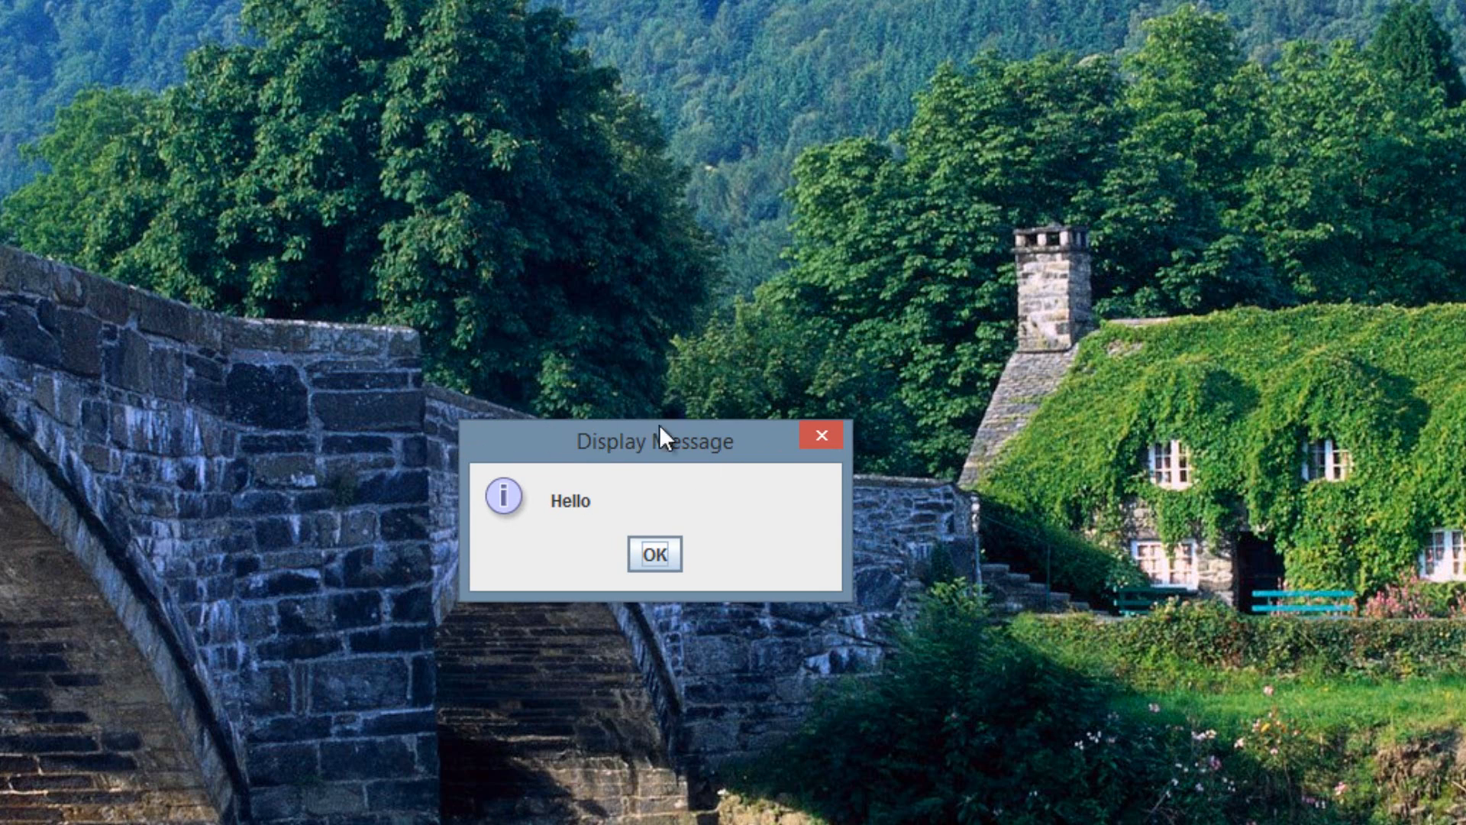
pyautogui.moveTo(953, 440)
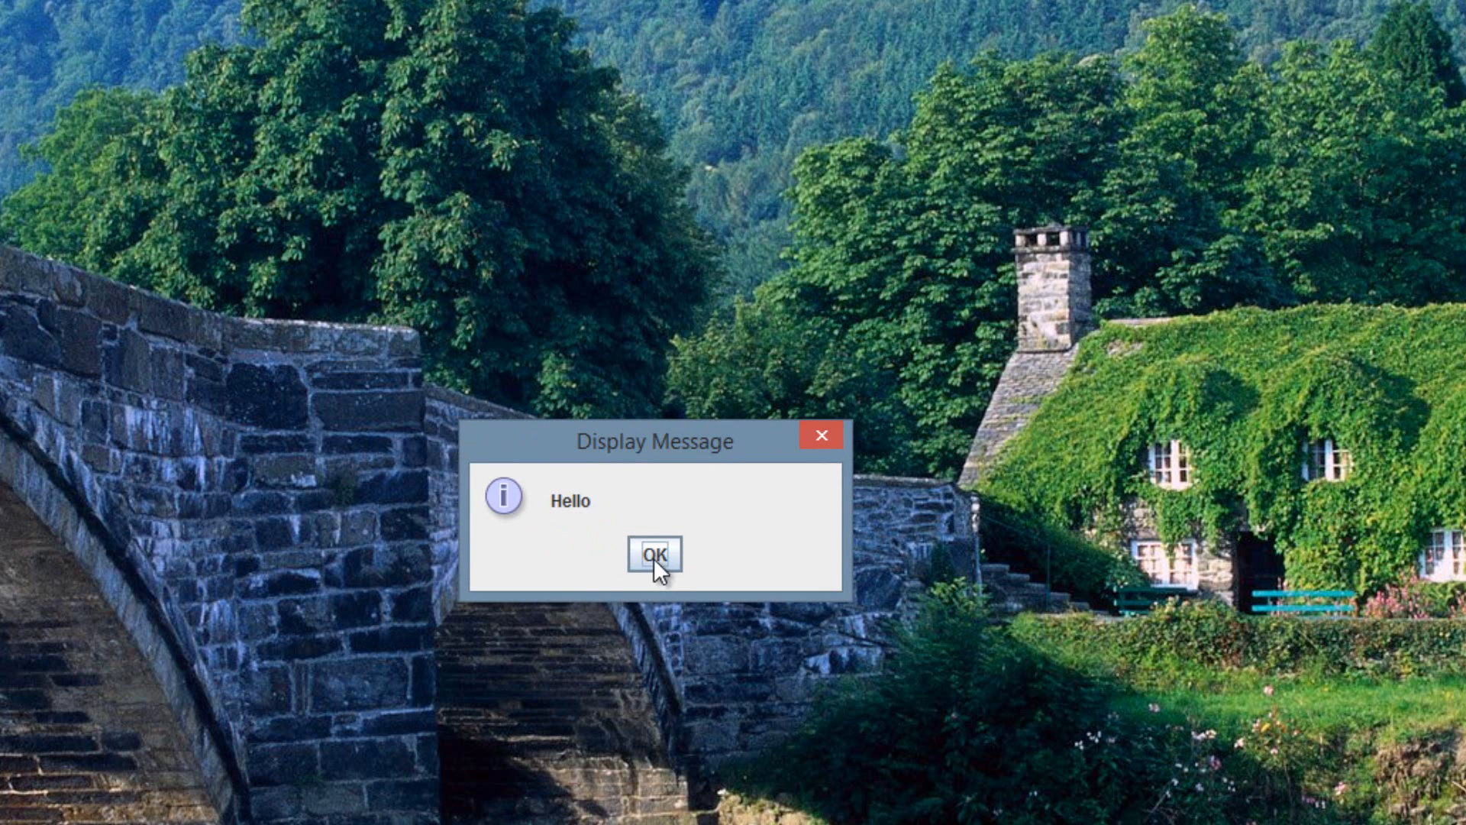
# Dismiss the Display Message dialog reading Hello with OK
pyautogui.click(657, 554)
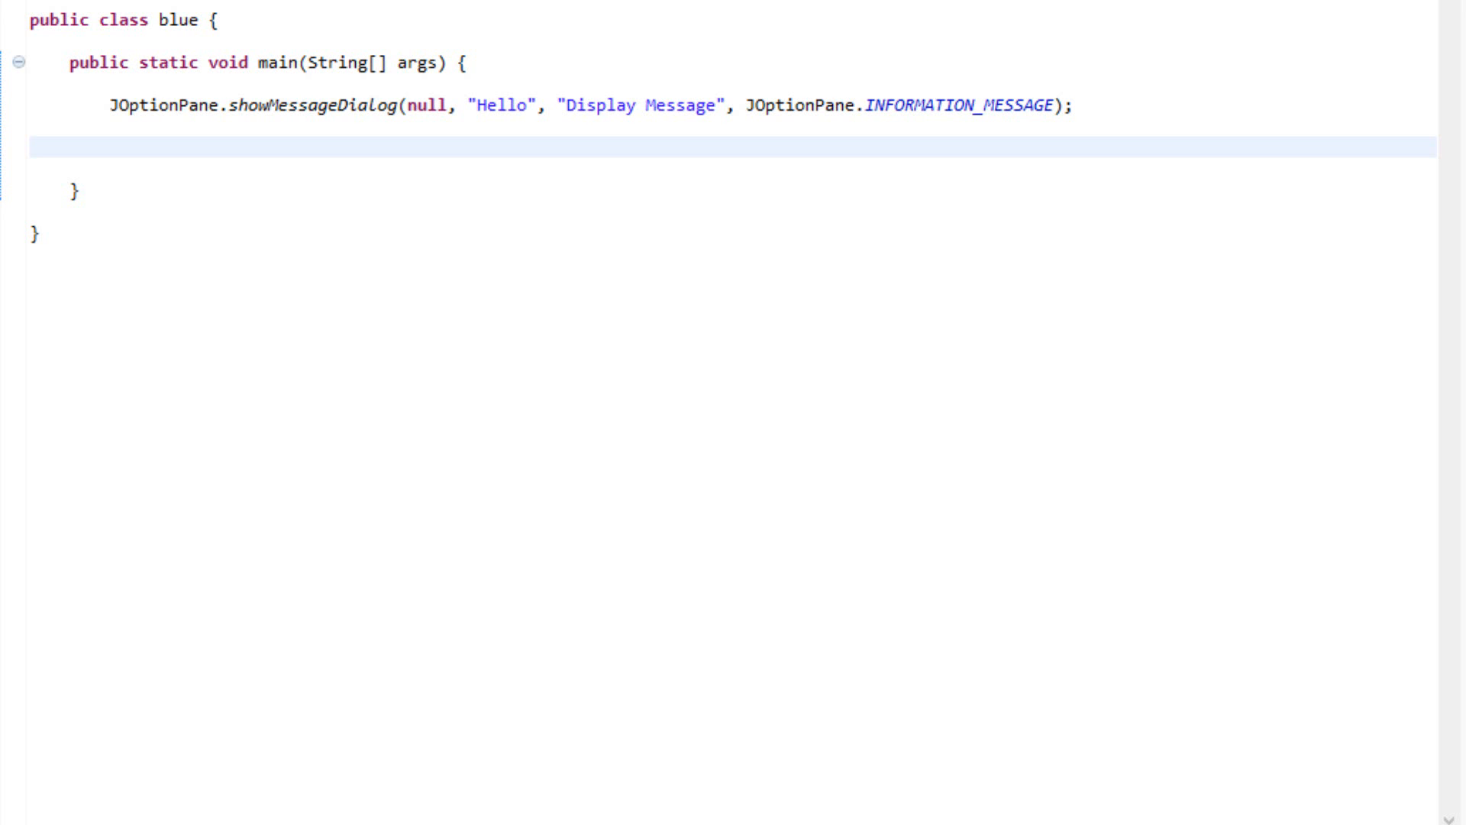